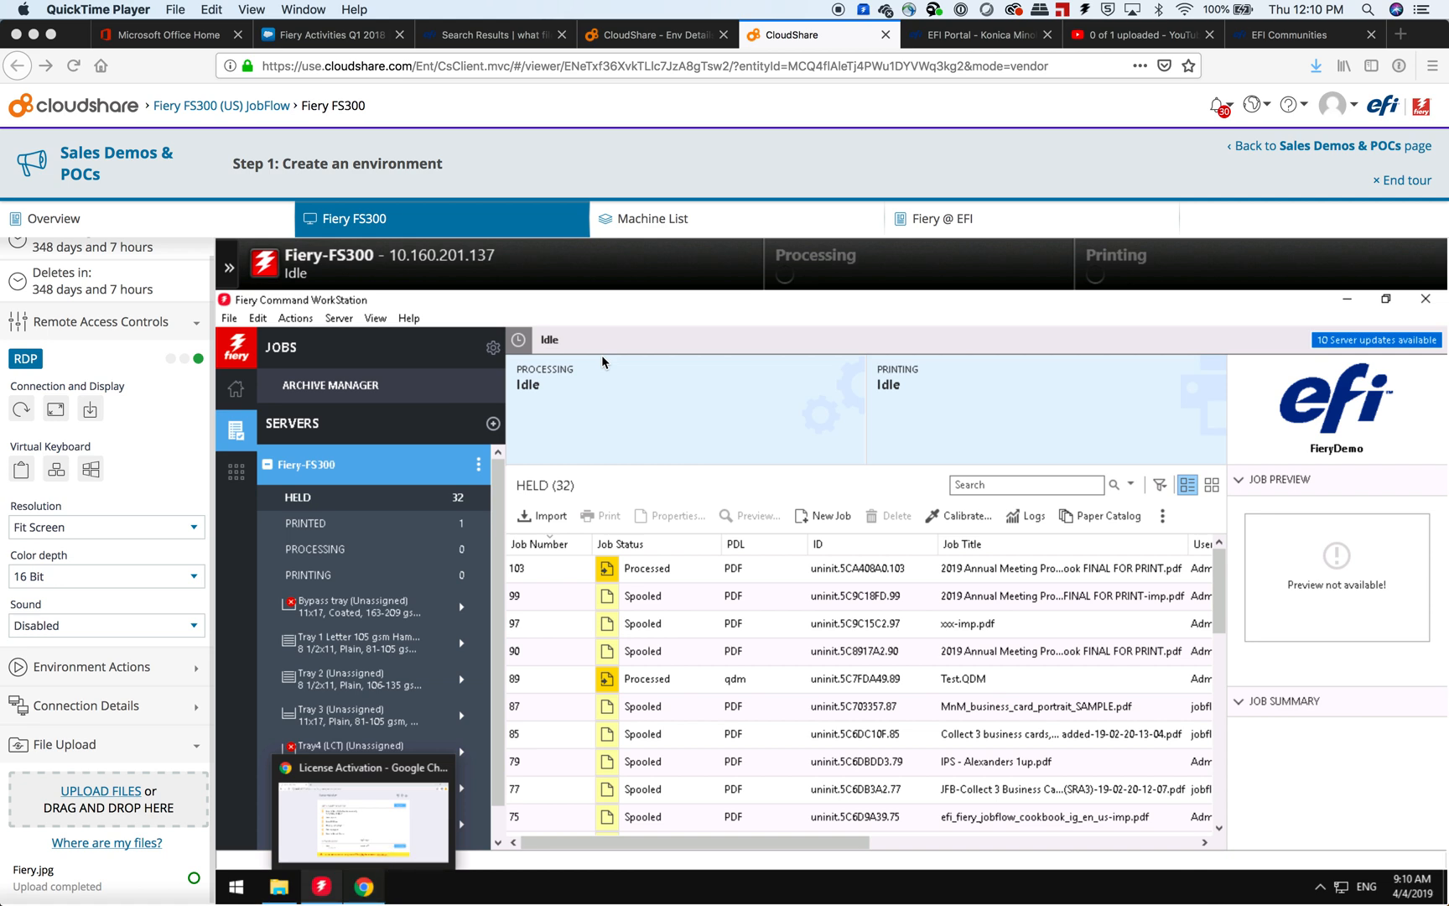
pyautogui.moveTo(643, 580)
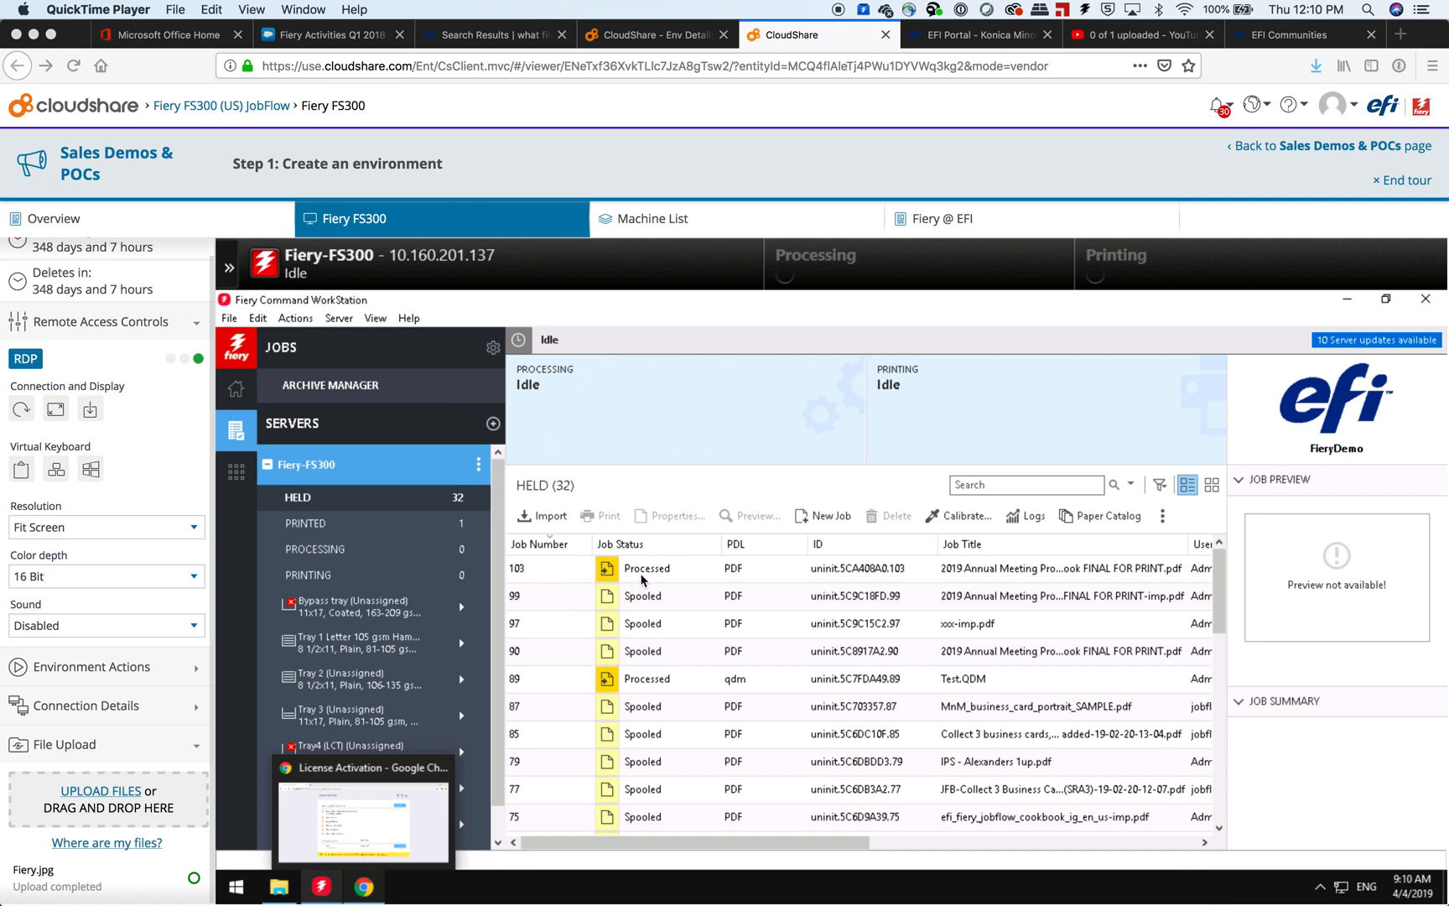
pyautogui.moveTo(652, 615)
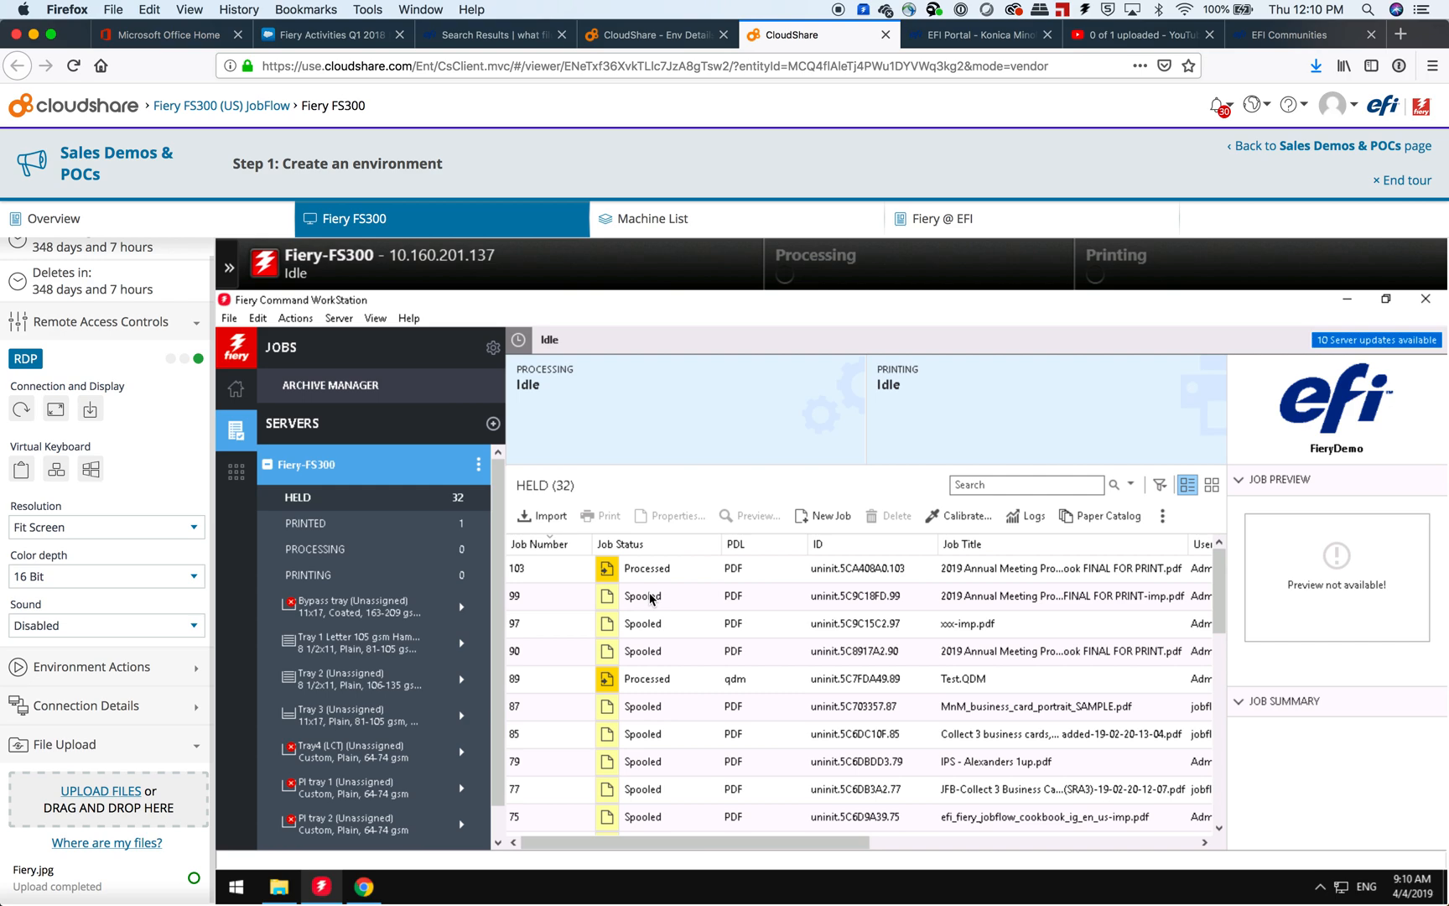
# Preview held job 99, the 2019 Annual Meeting Program Book, in Fiery Preview
pyautogui.click(647, 596)
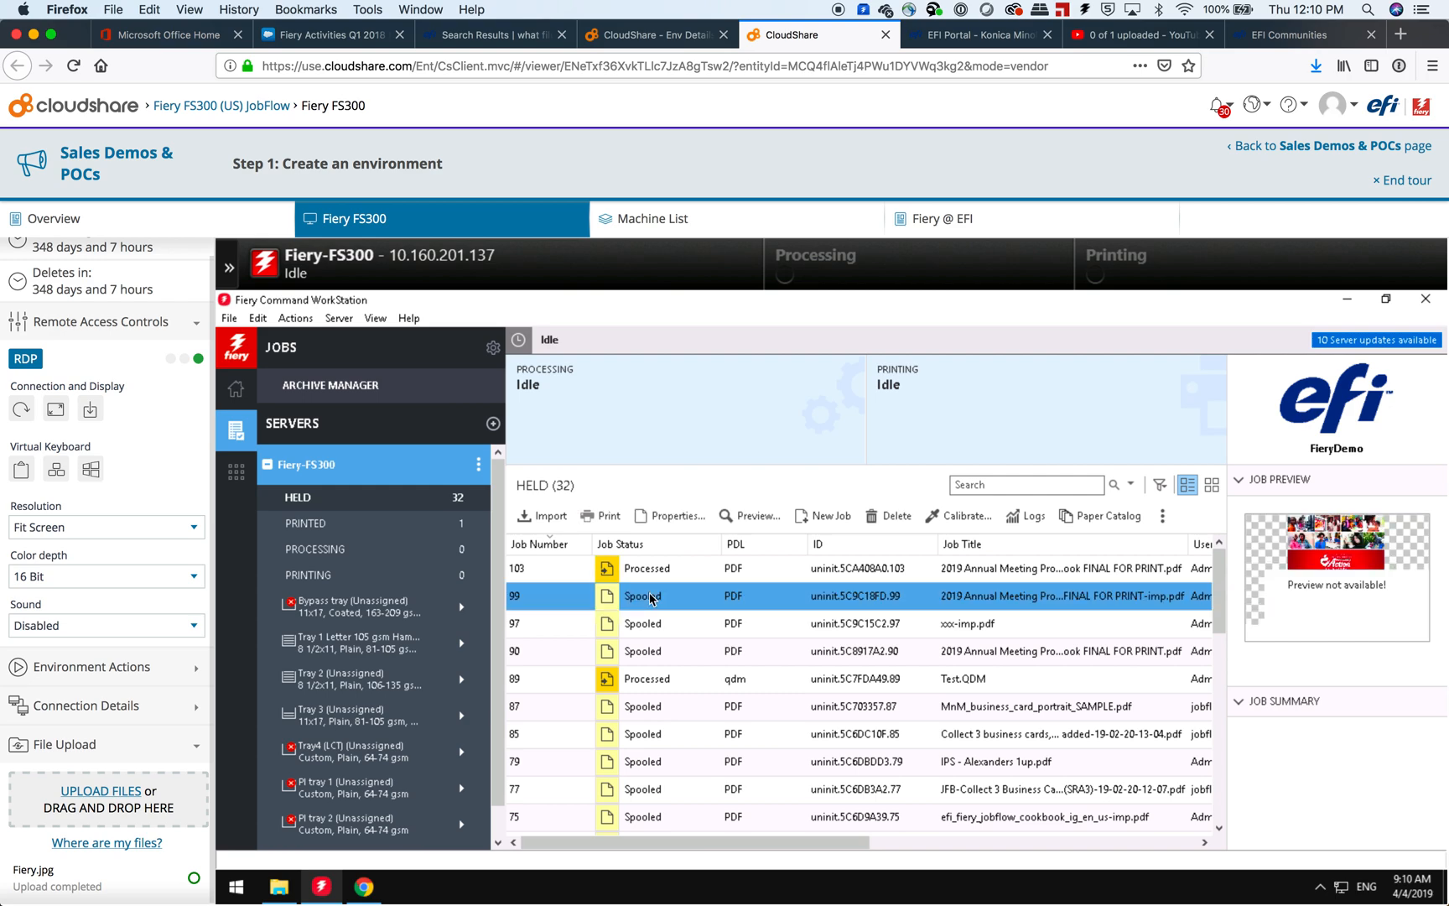
pyautogui.rightClick(651, 596)
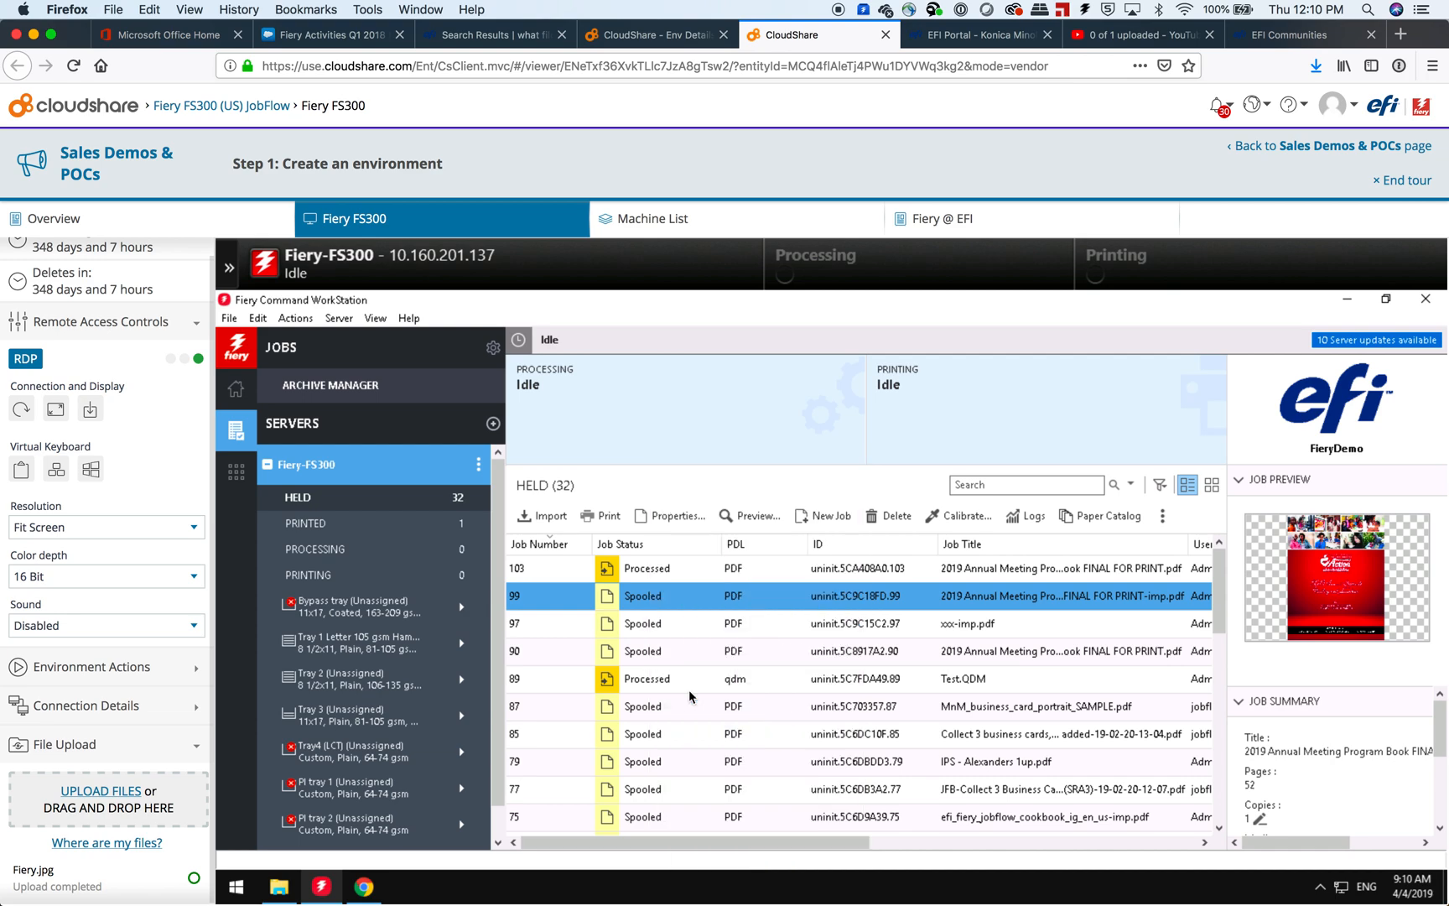
pyautogui.click(755, 516)
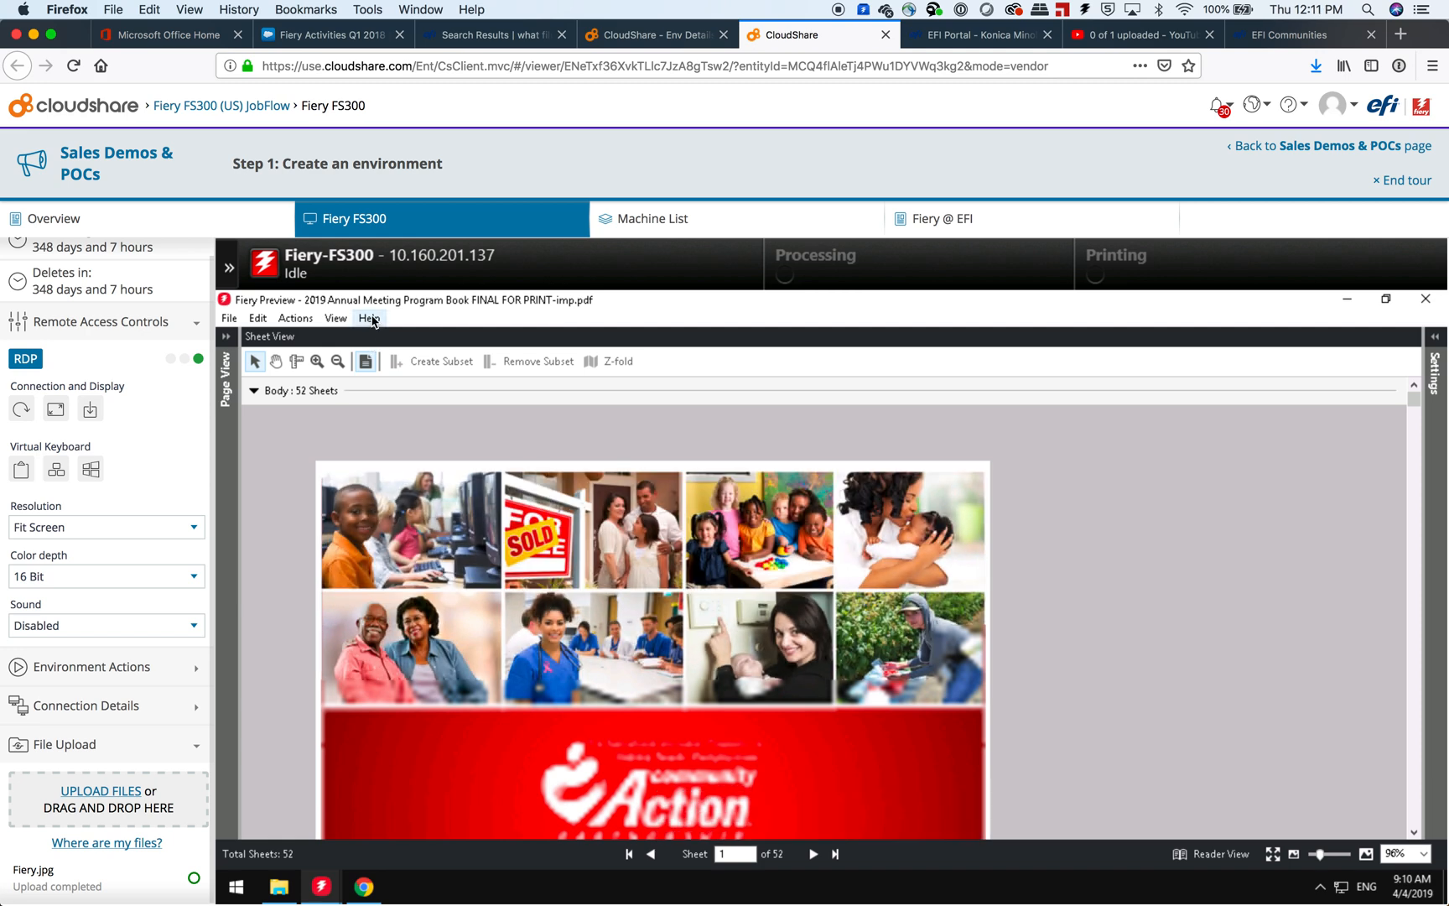
# Choose Help > License Activation in Fiery Preview to load the license page
pyautogui.click(369, 317)
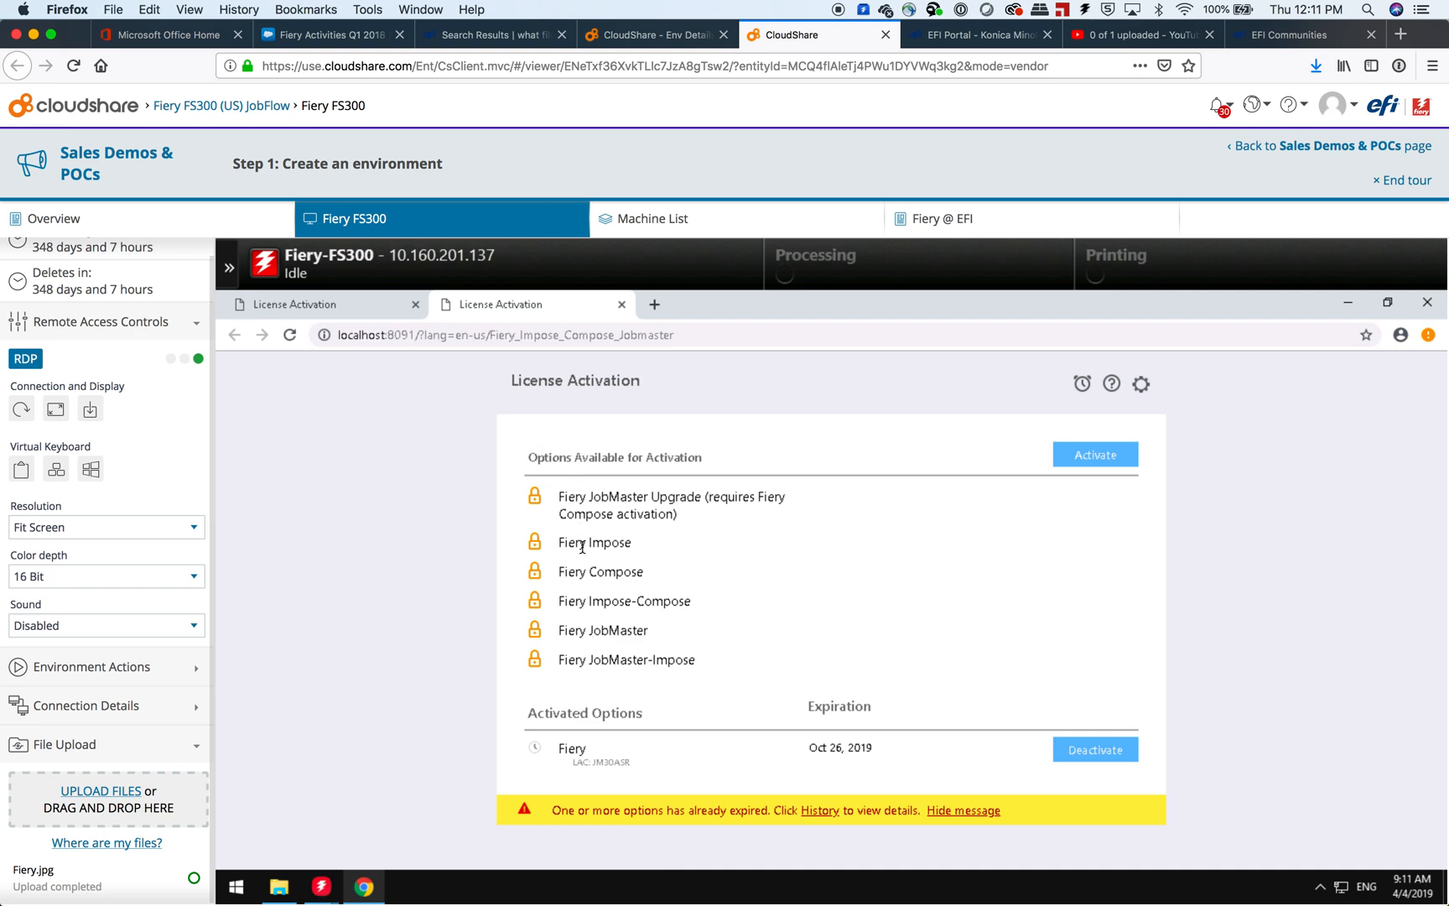
pyautogui.moveTo(631, 773)
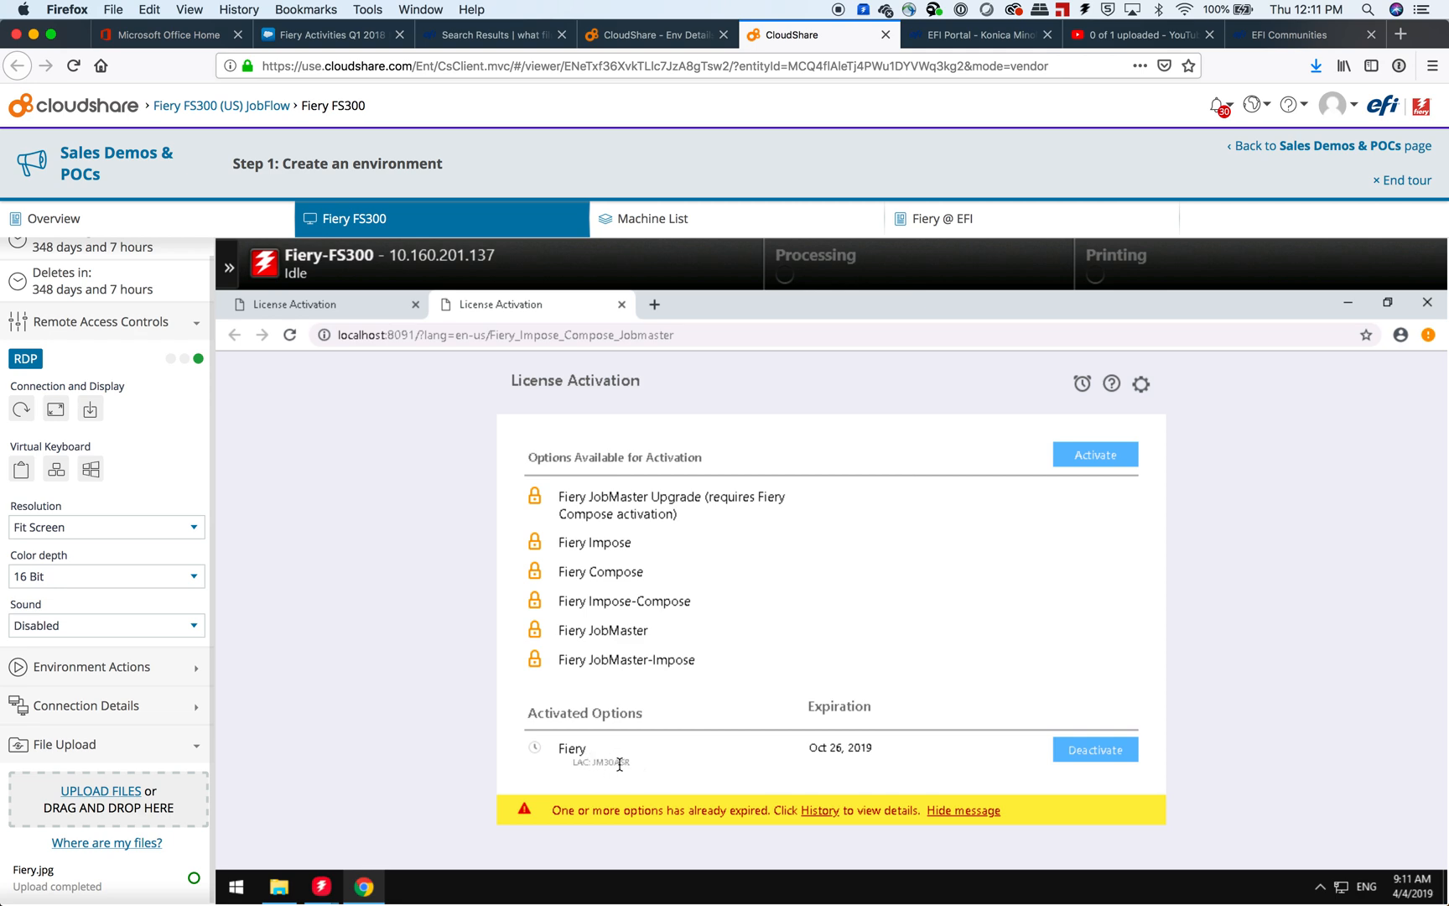
pyautogui.moveTo(673, 782)
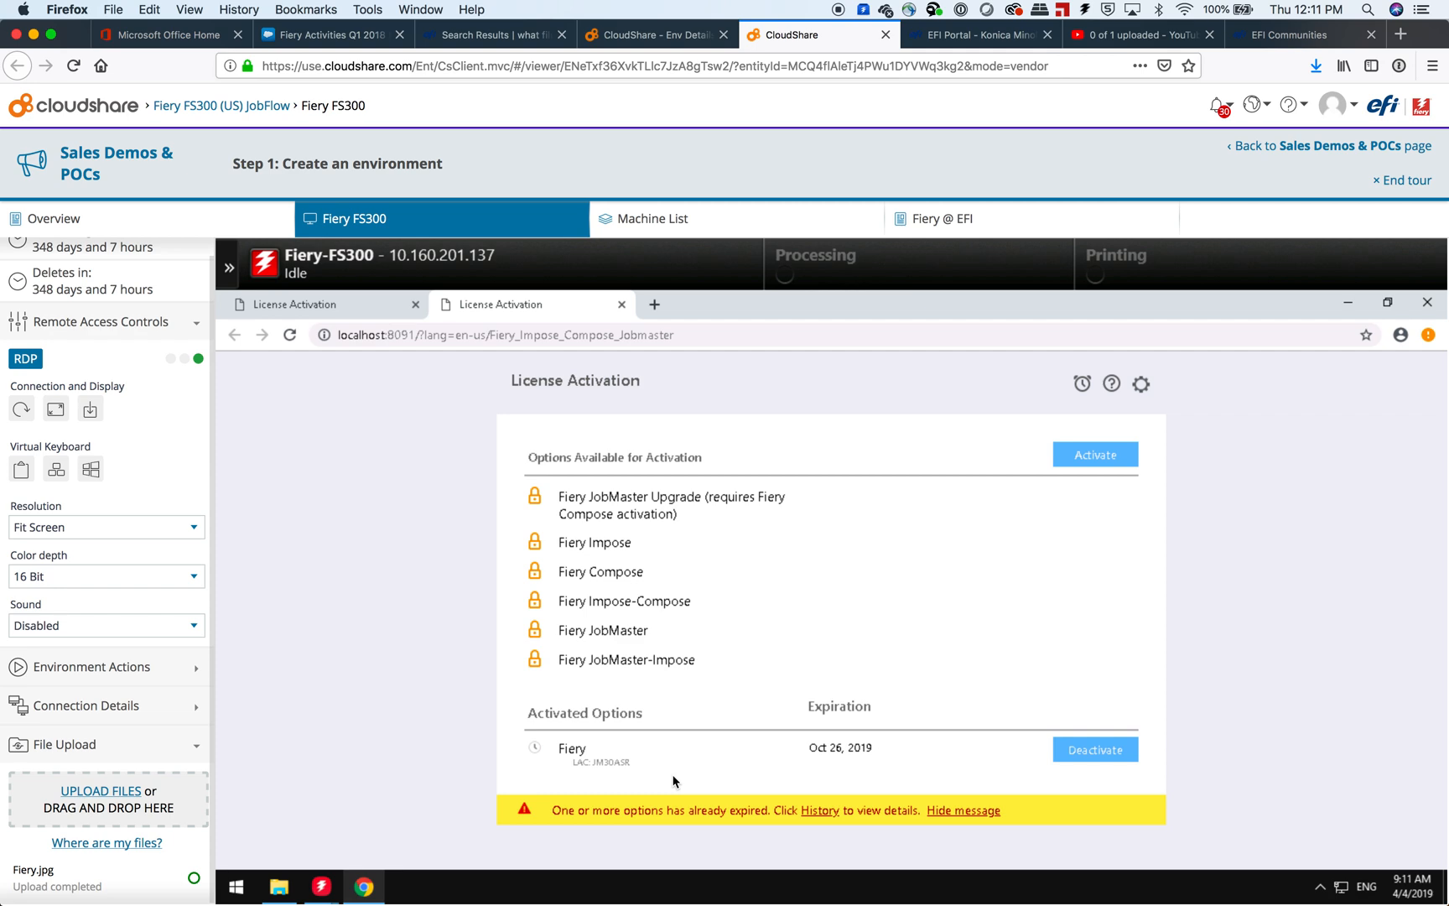
pyautogui.moveTo(822, 610)
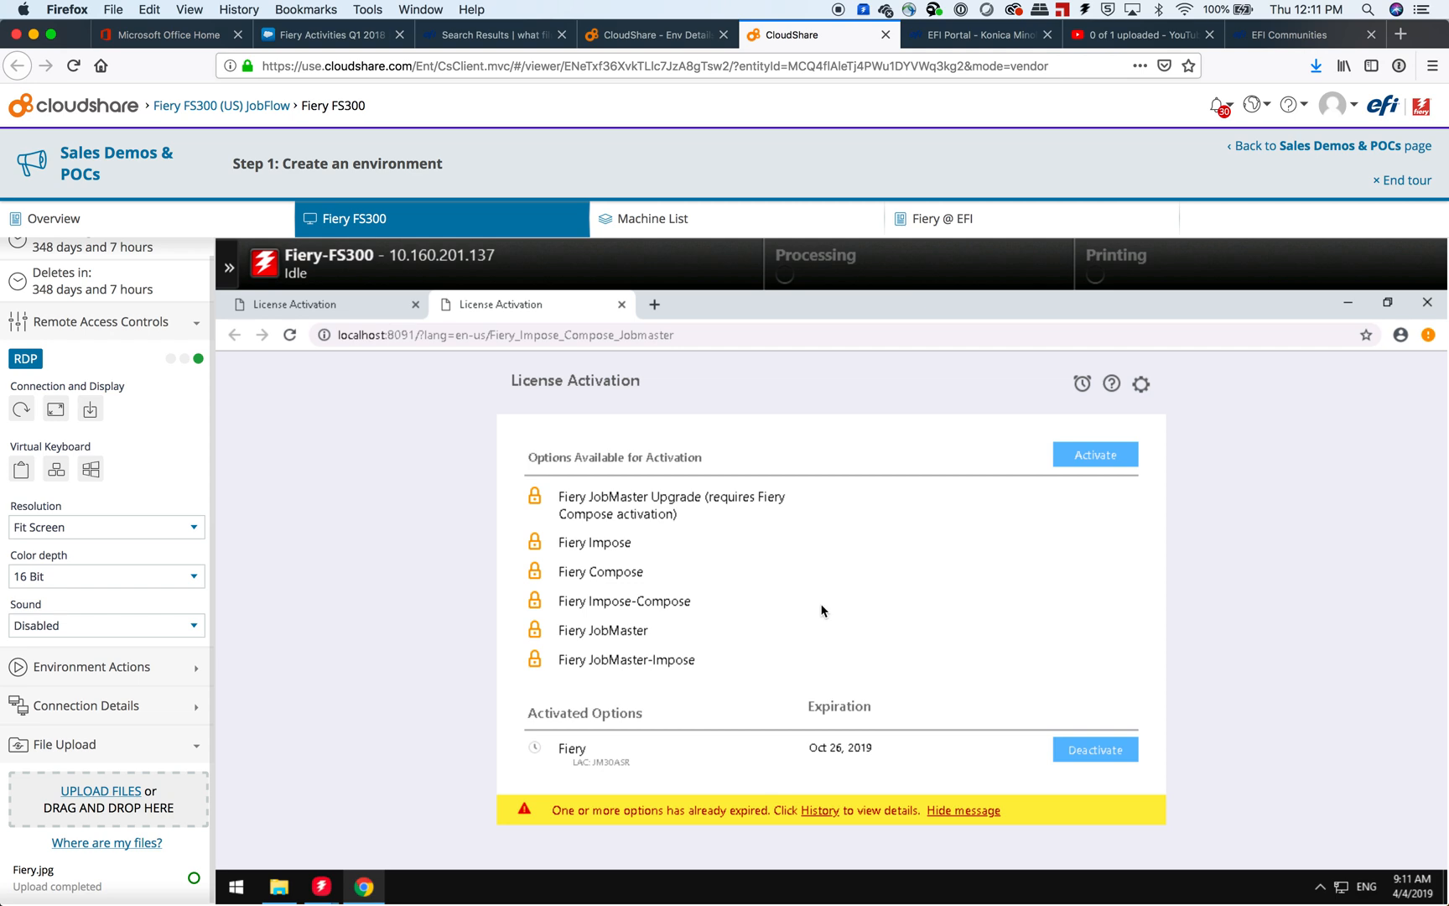
pyautogui.moveTo(1095, 454)
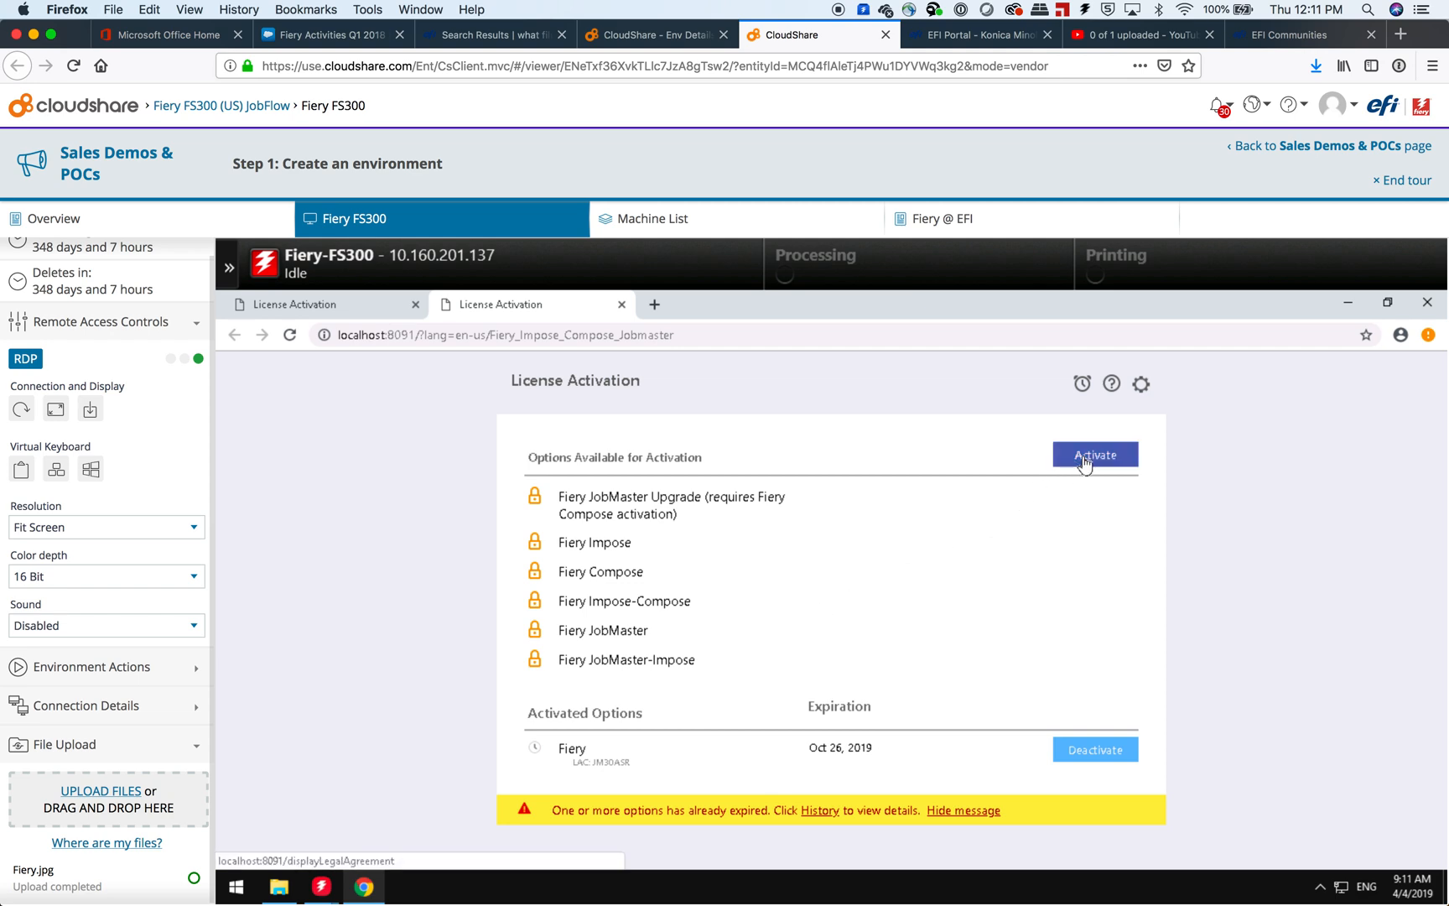
# Start activation and accept the data collection agreement to reach the activation code entry
pyautogui.click(1095, 453)
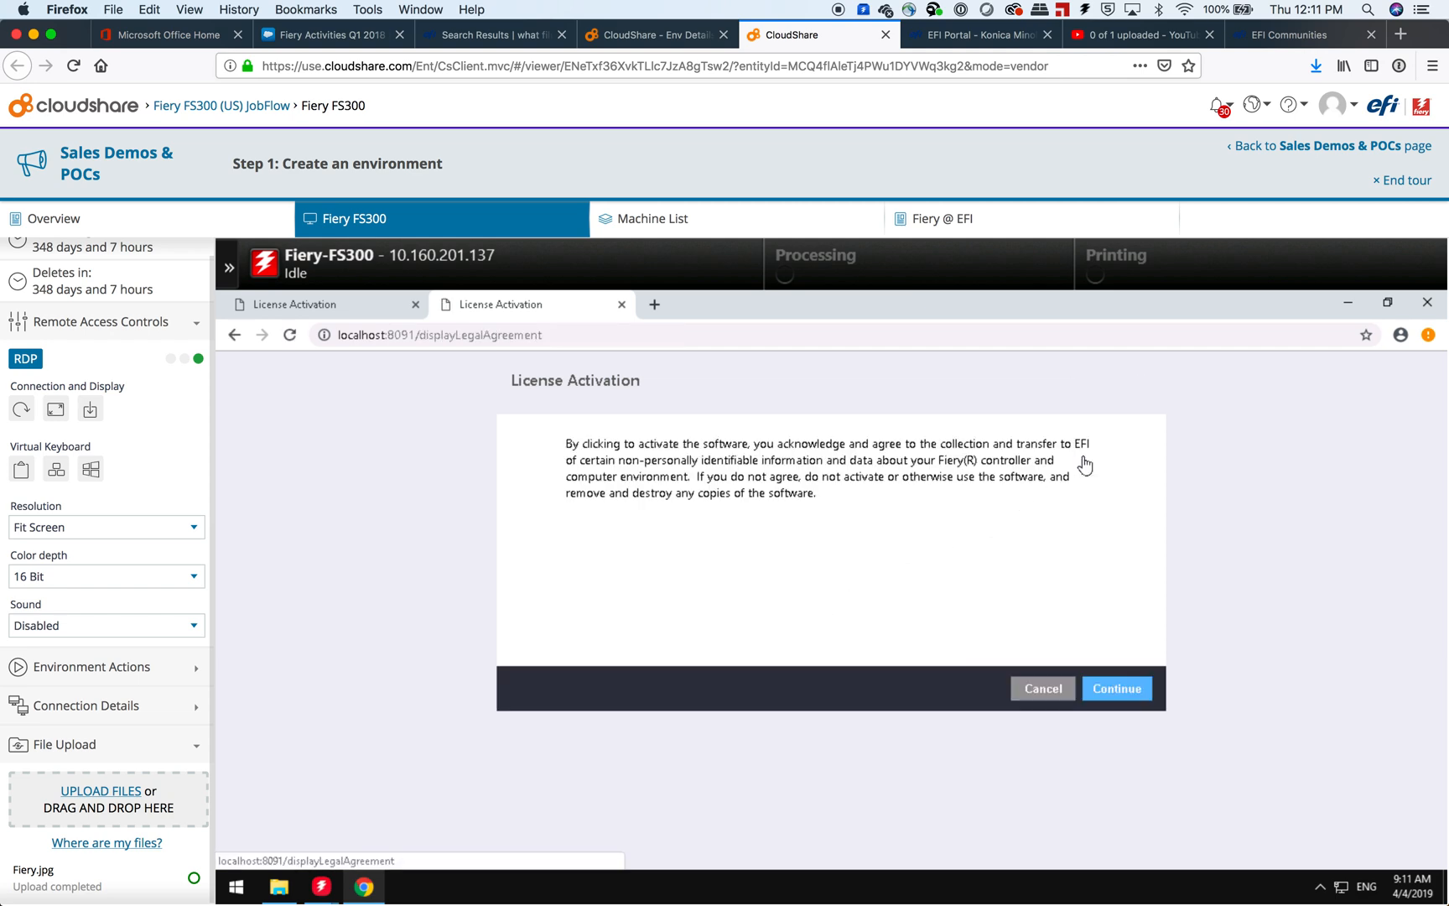
pyautogui.click(1116, 688)
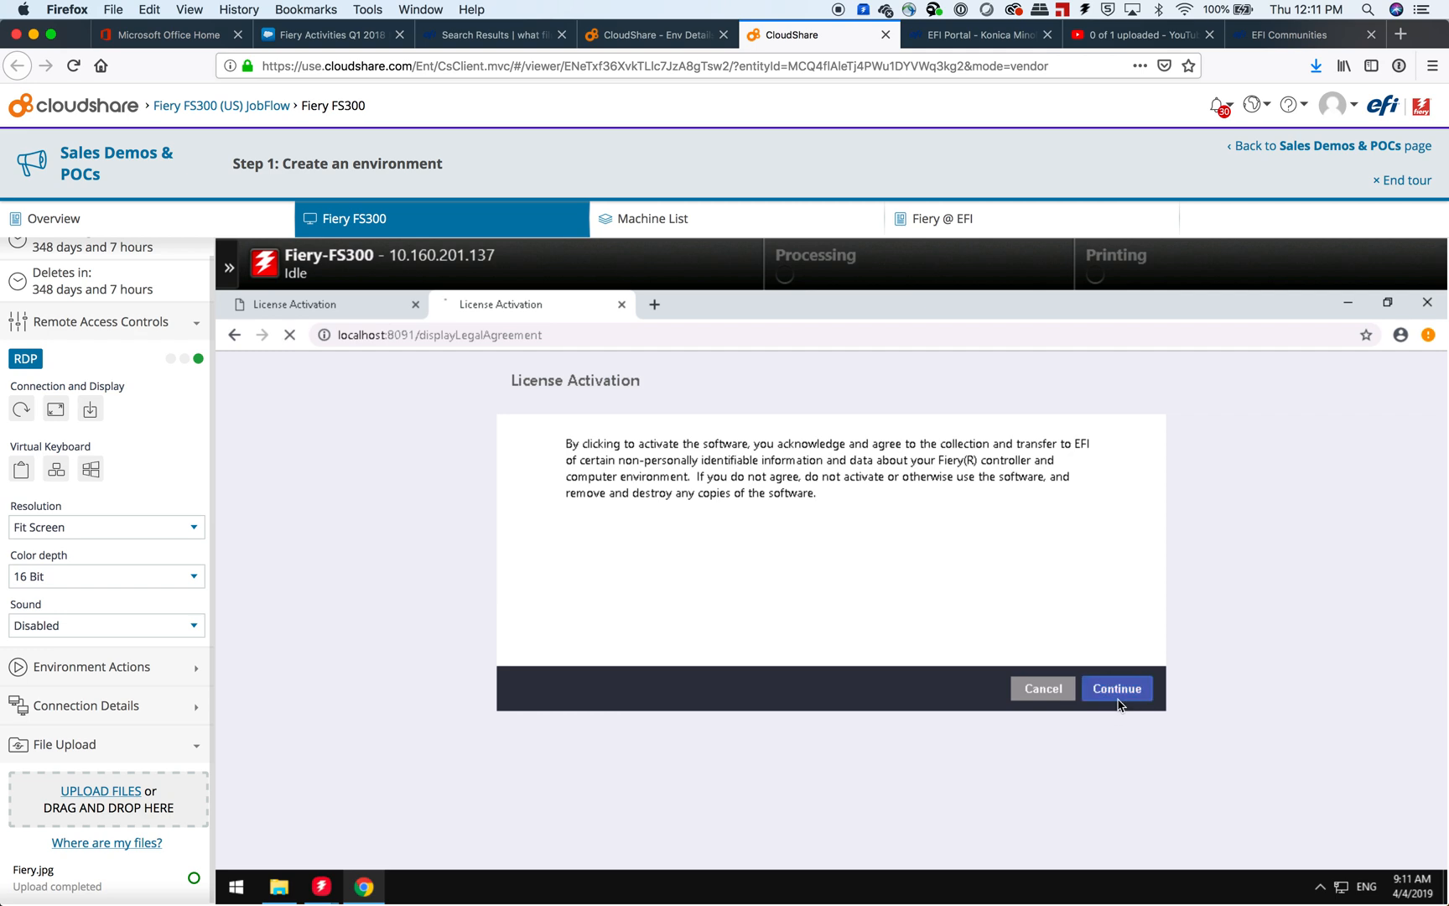
pyautogui.click(1115, 688)
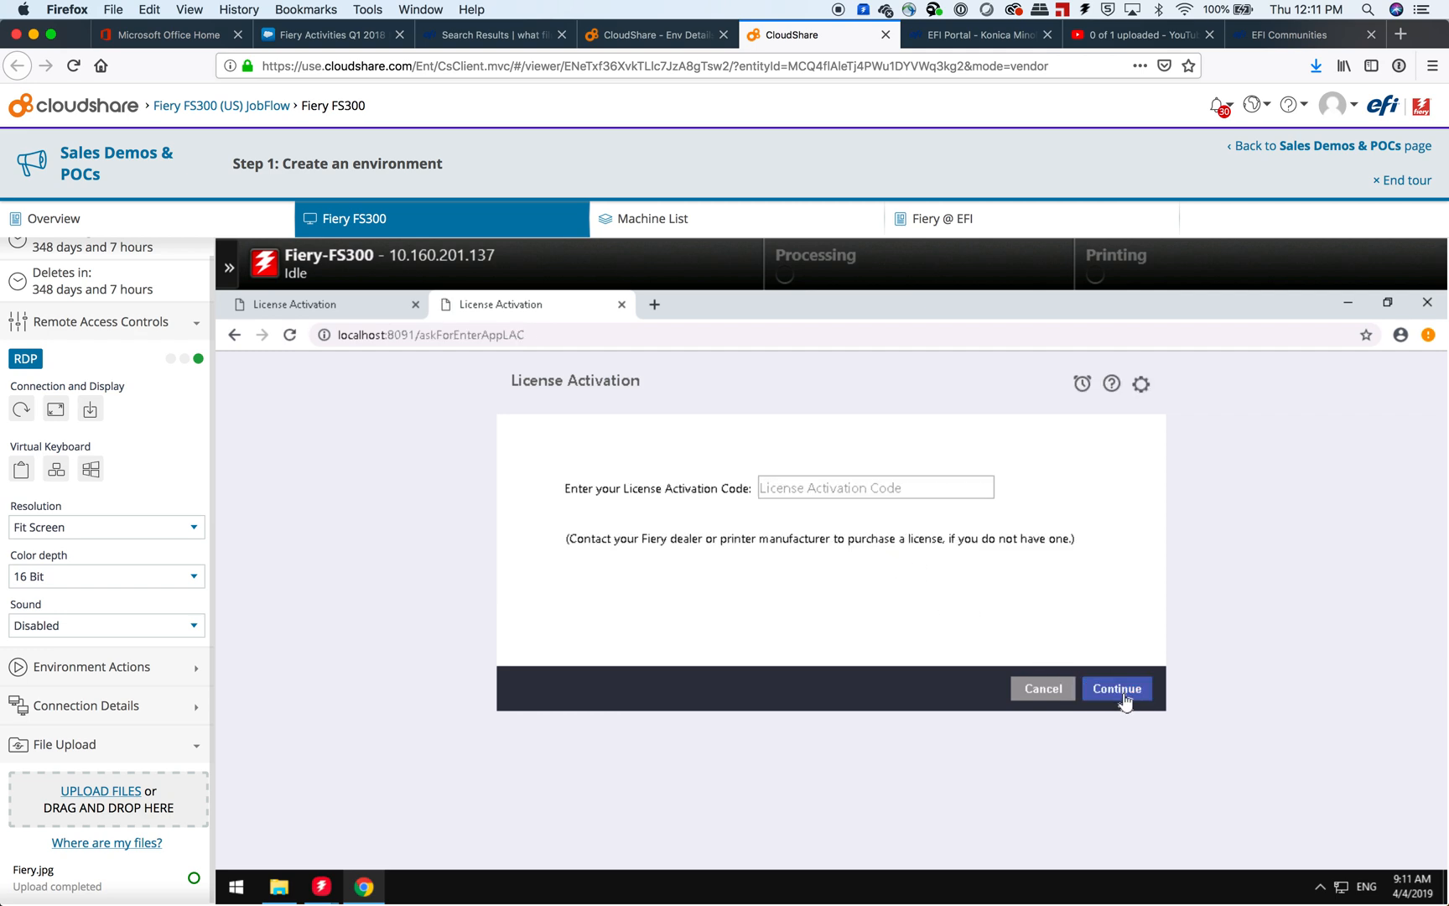
pyautogui.moveTo(1113, 705)
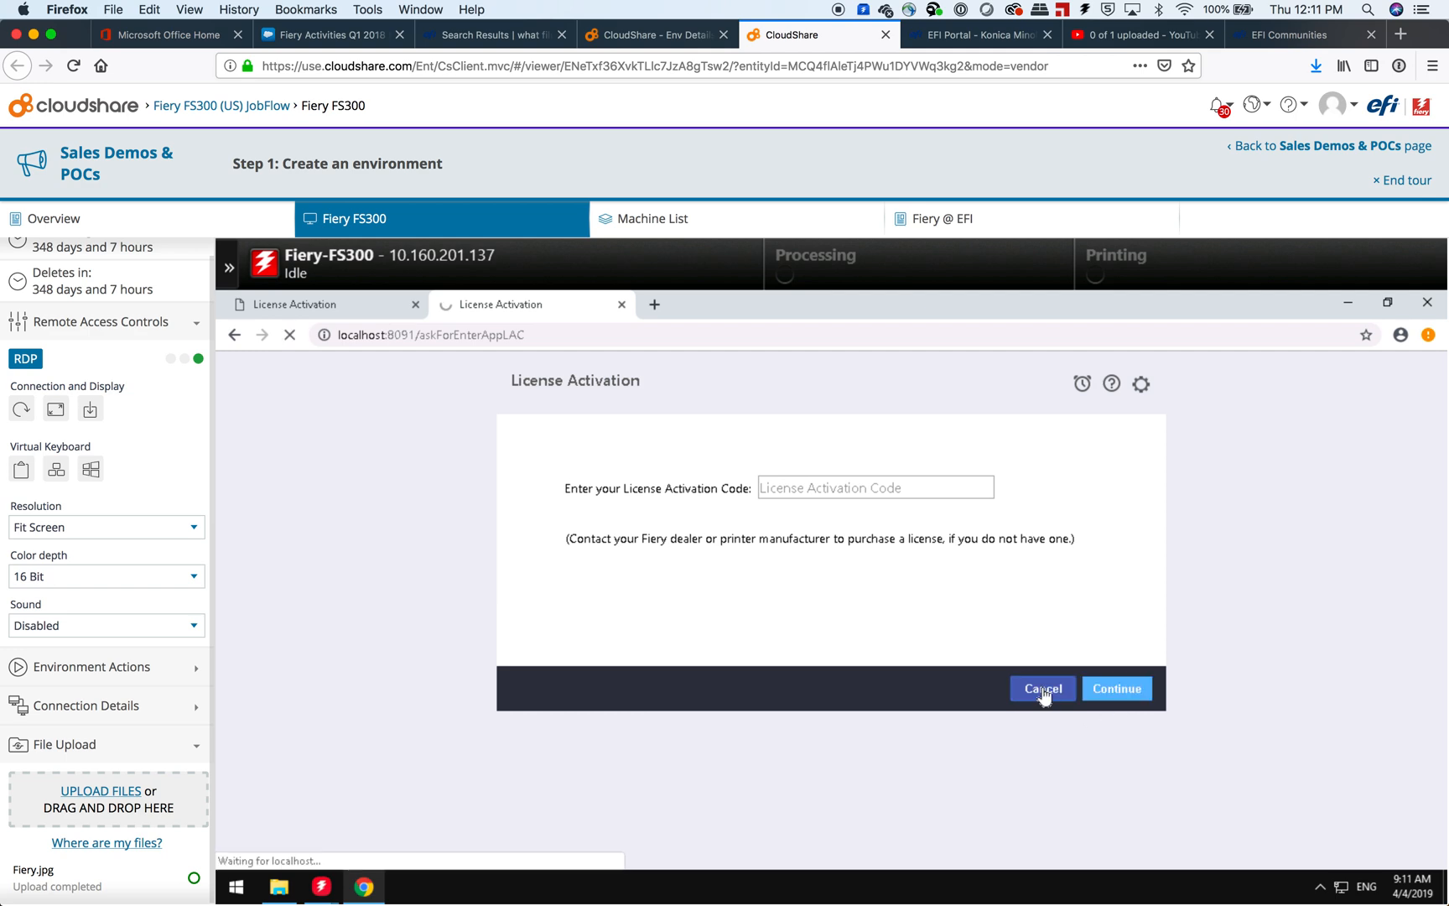
pyautogui.moveTo(1087, 588)
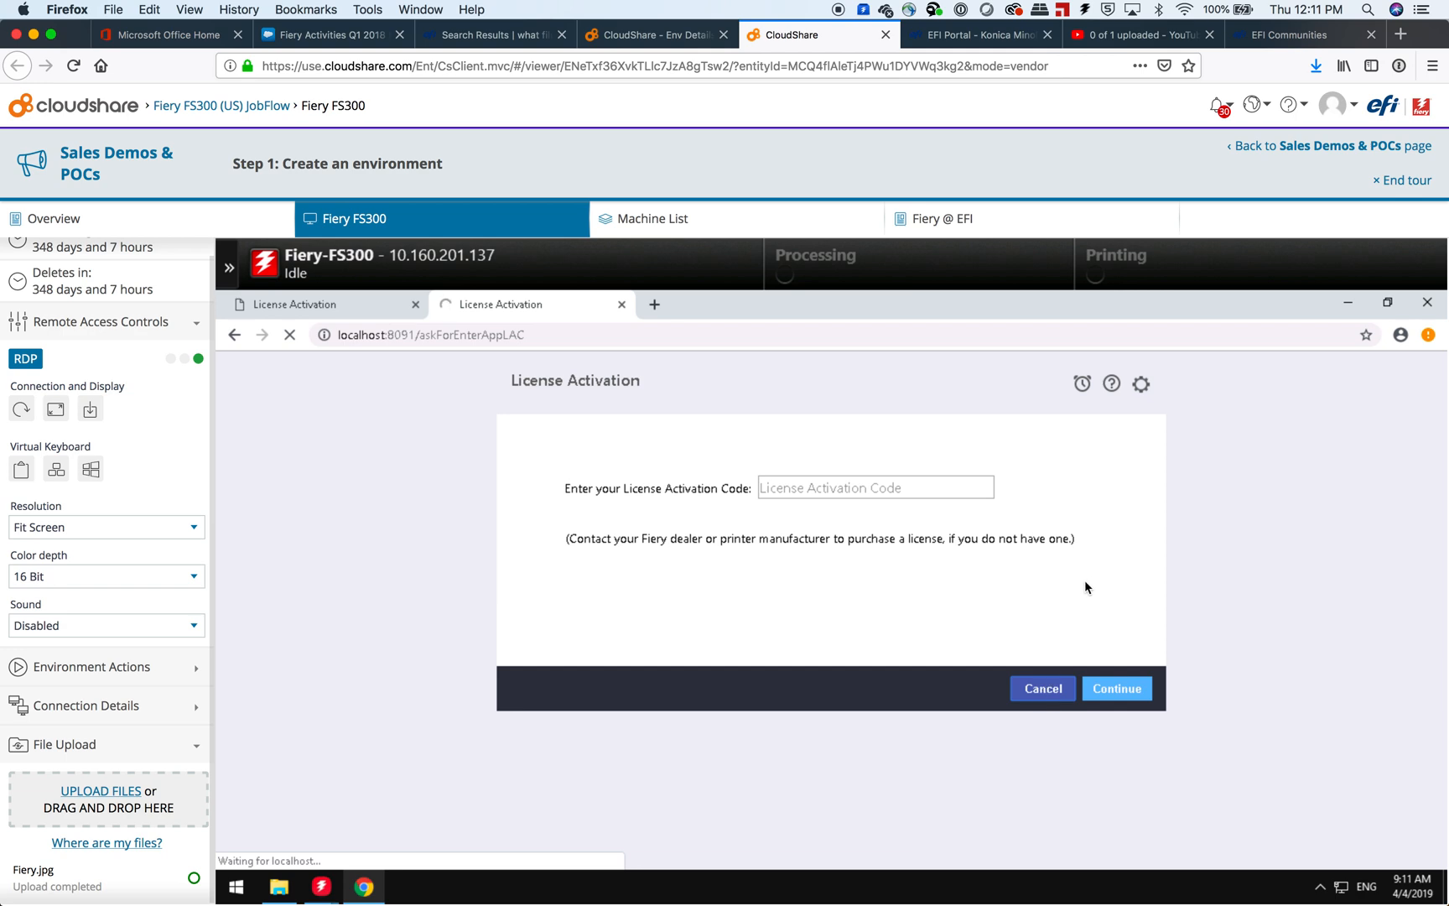
pyautogui.moveTo(1025, 639)
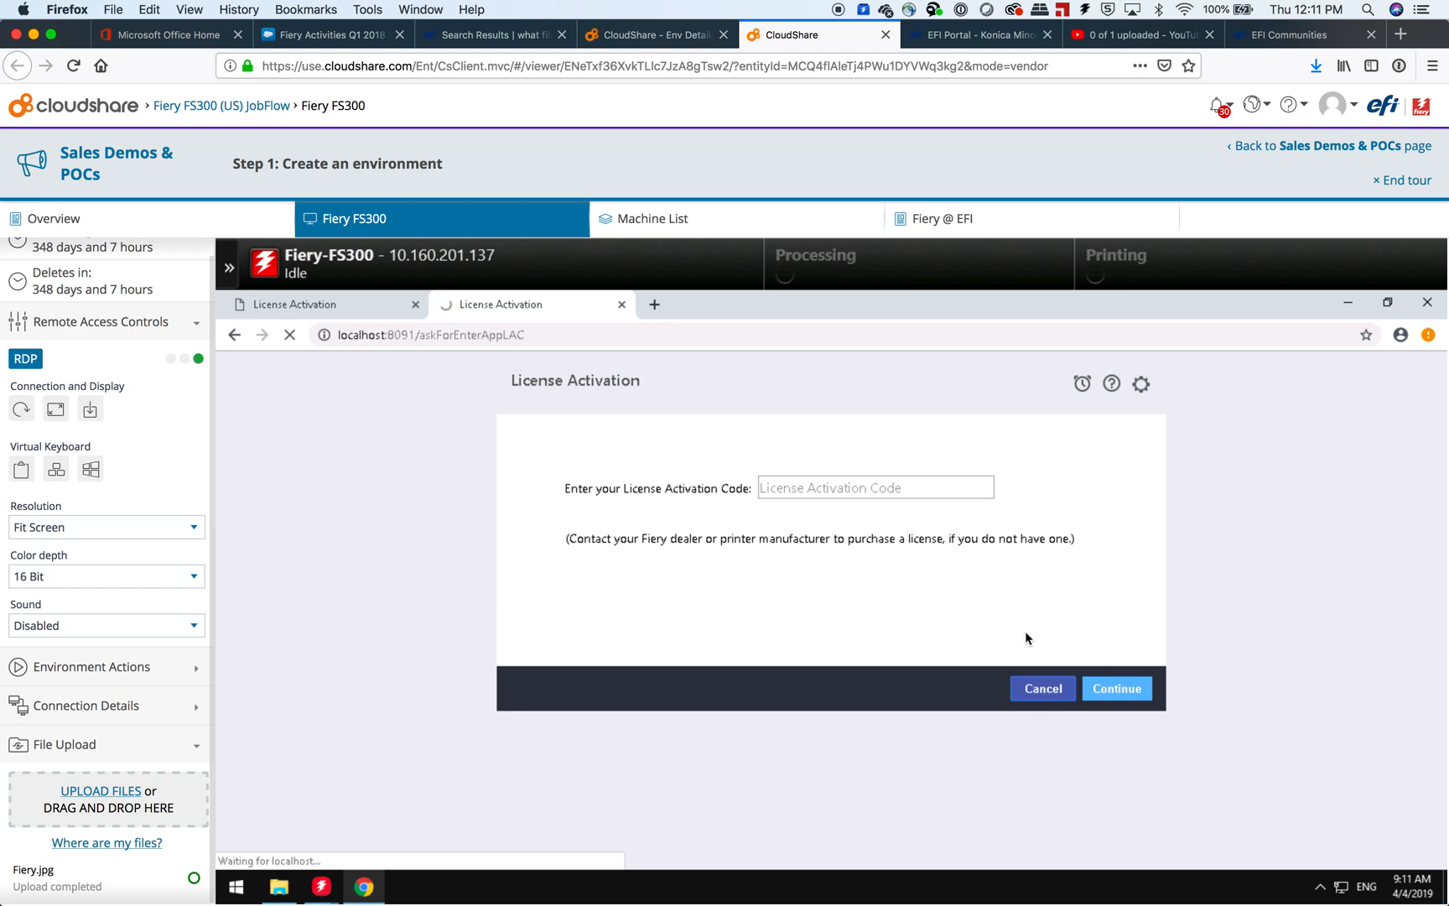
# Cancel code entry and return to the Impose, Compose and JobMaster options list
pyautogui.click(1115, 687)
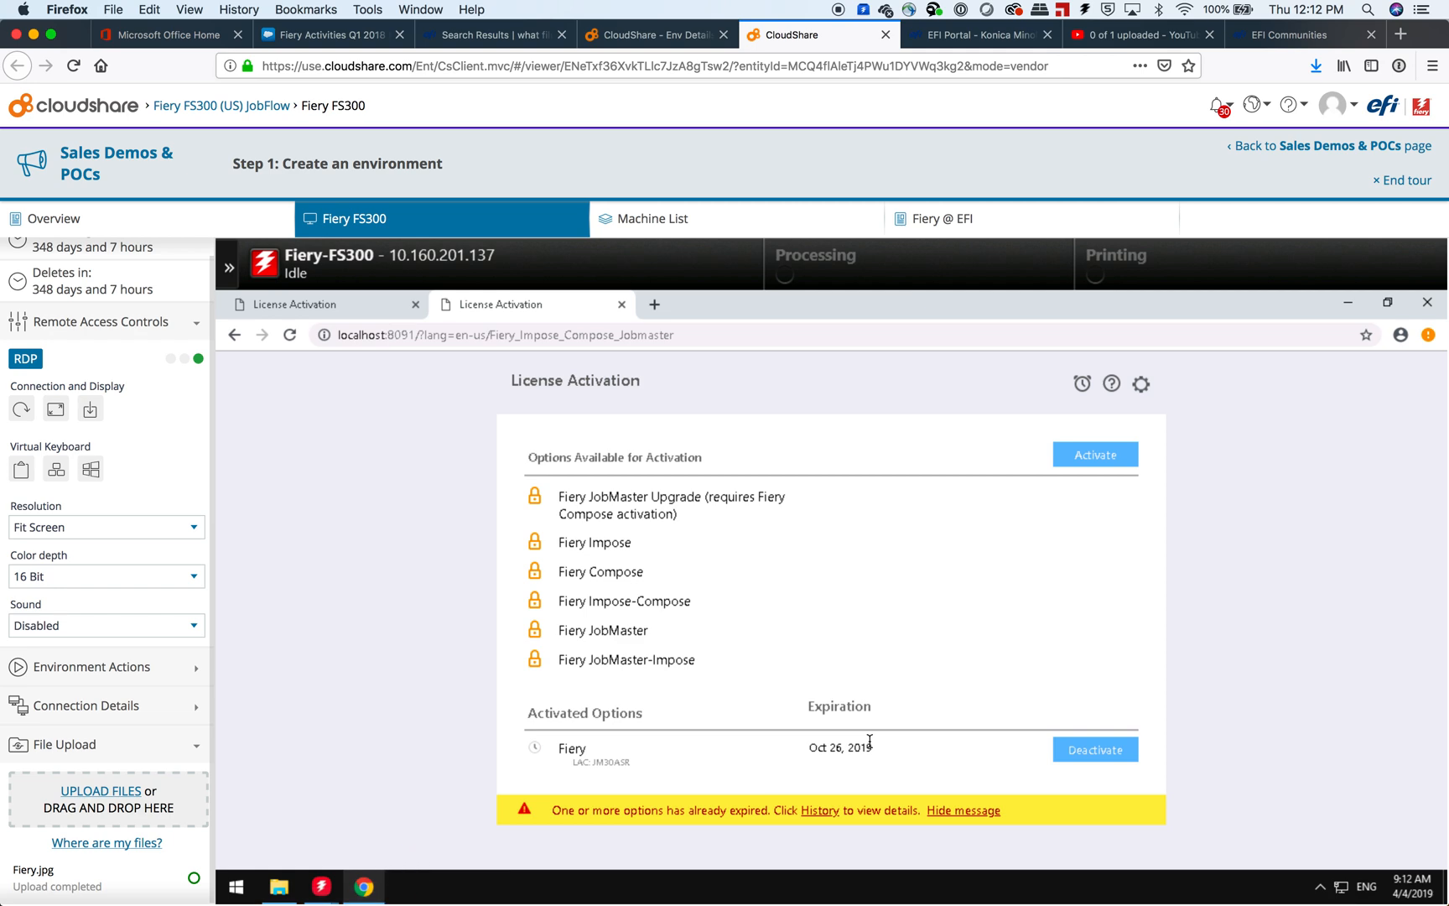
pyautogui.moveTo(1096, 749)
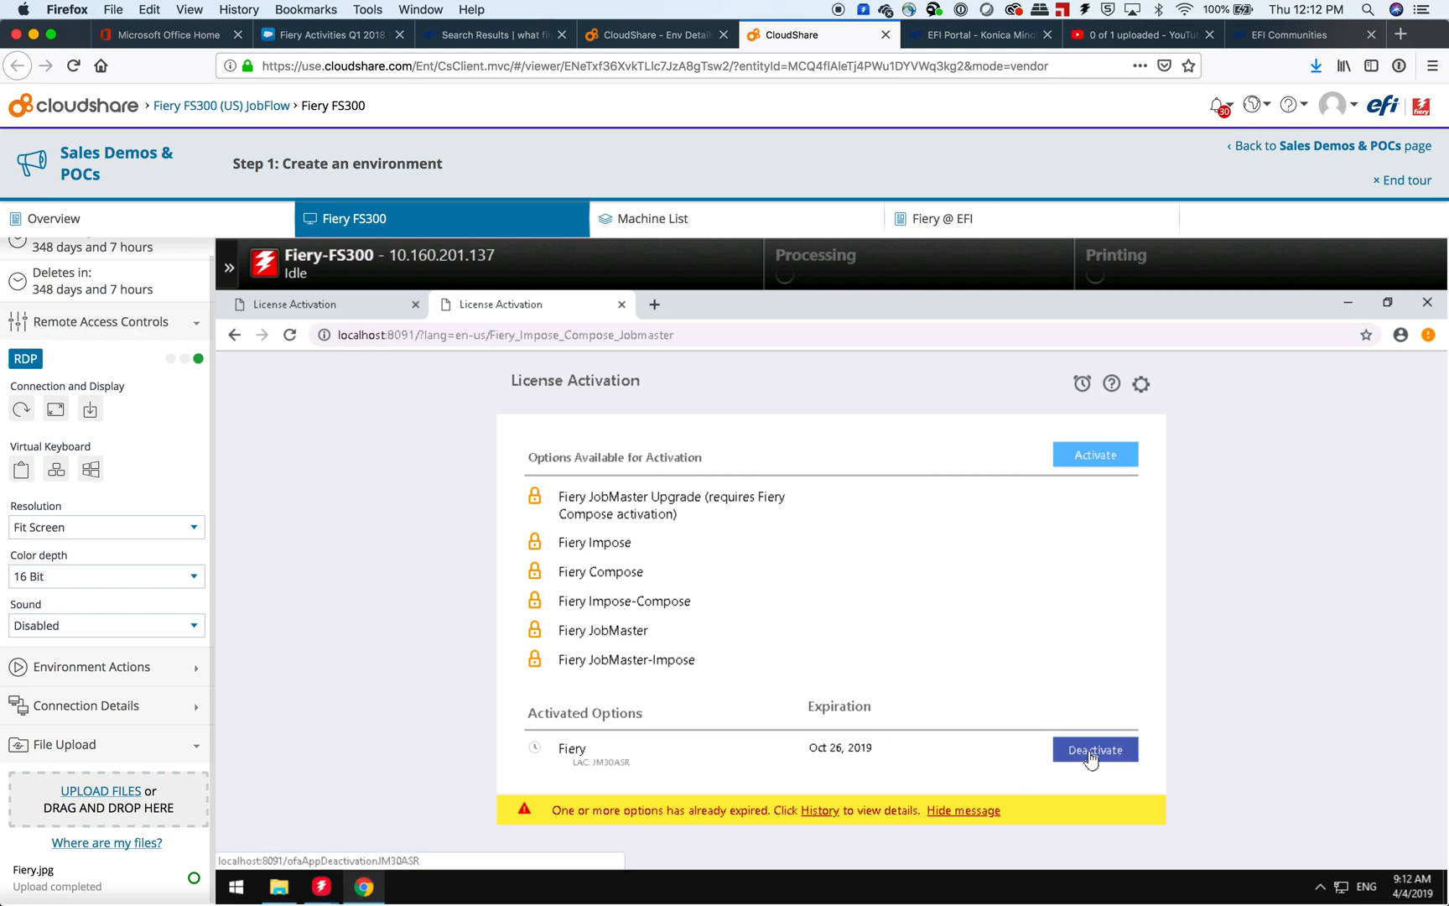
pyautogui.moveTo(930, 668)
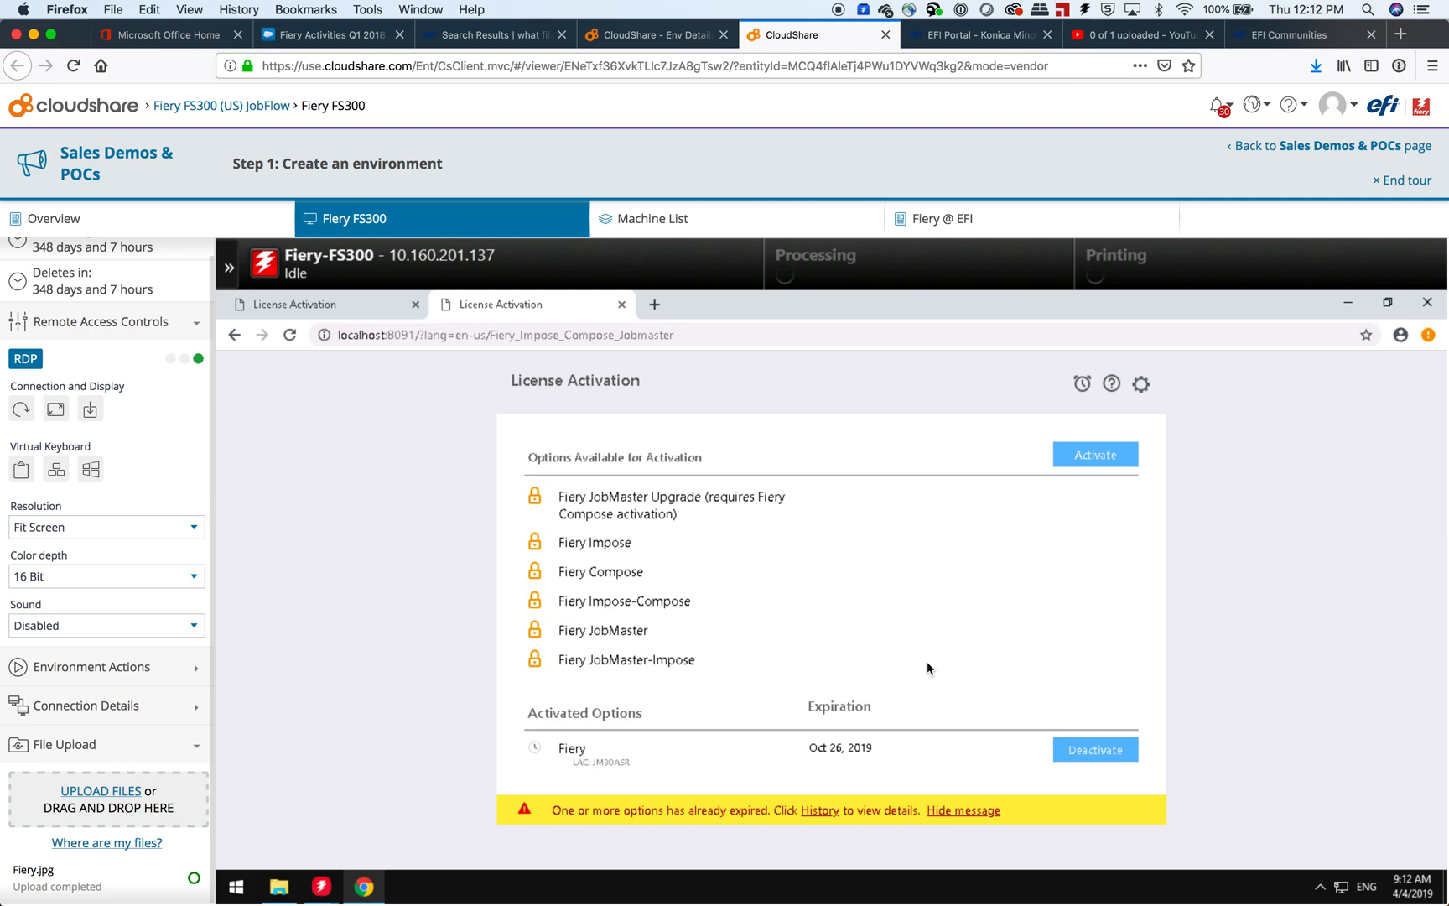
pyautogui.moveTo(1141, 384)
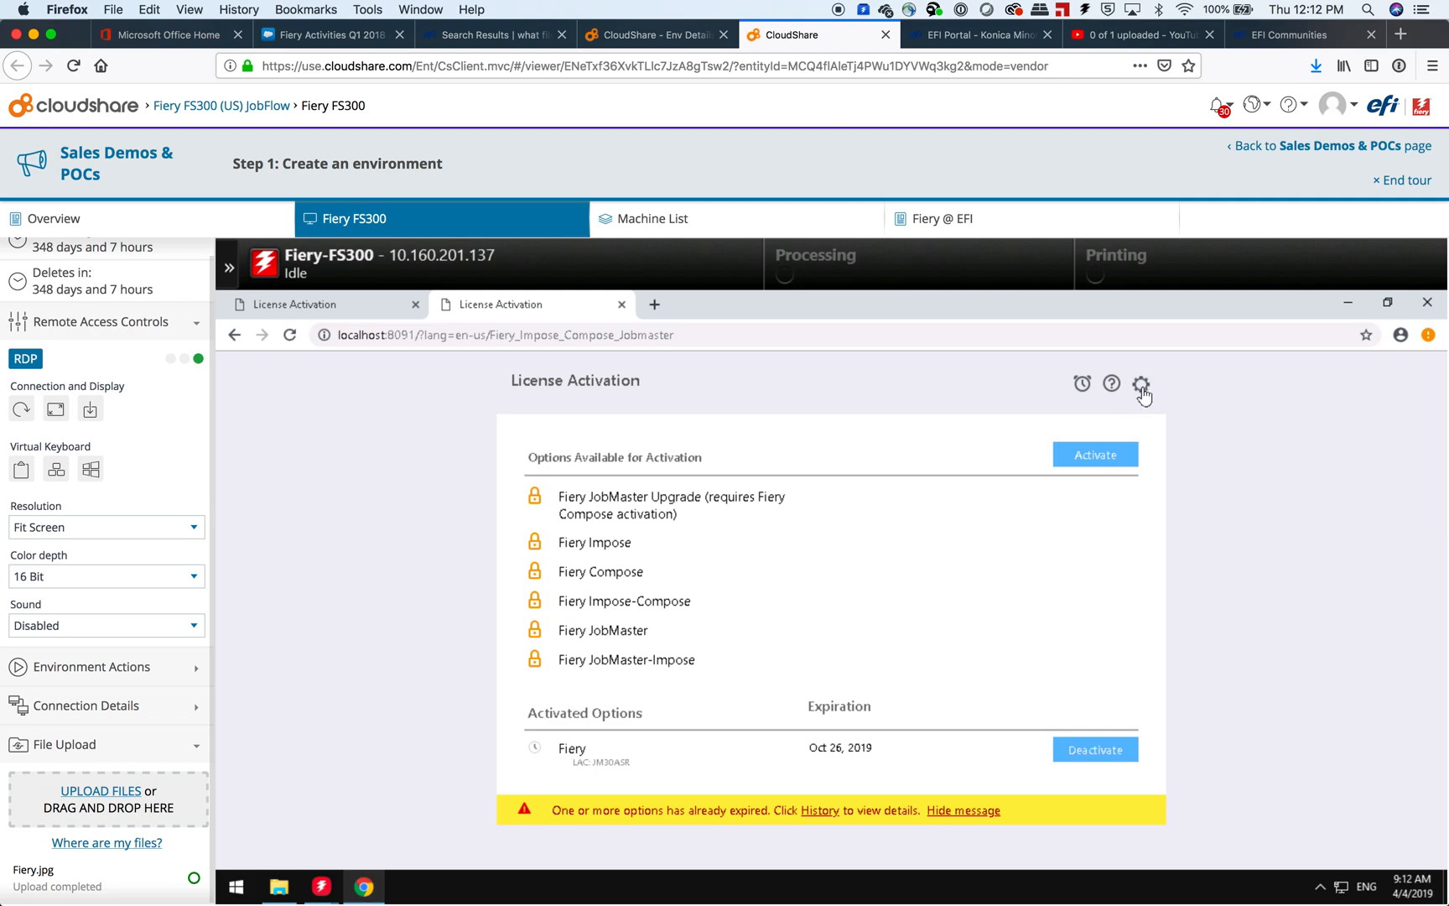
# Open the gear's Advanced Settings with Diagnostic Log and Restore options
pyautogui.click(1141, 383)
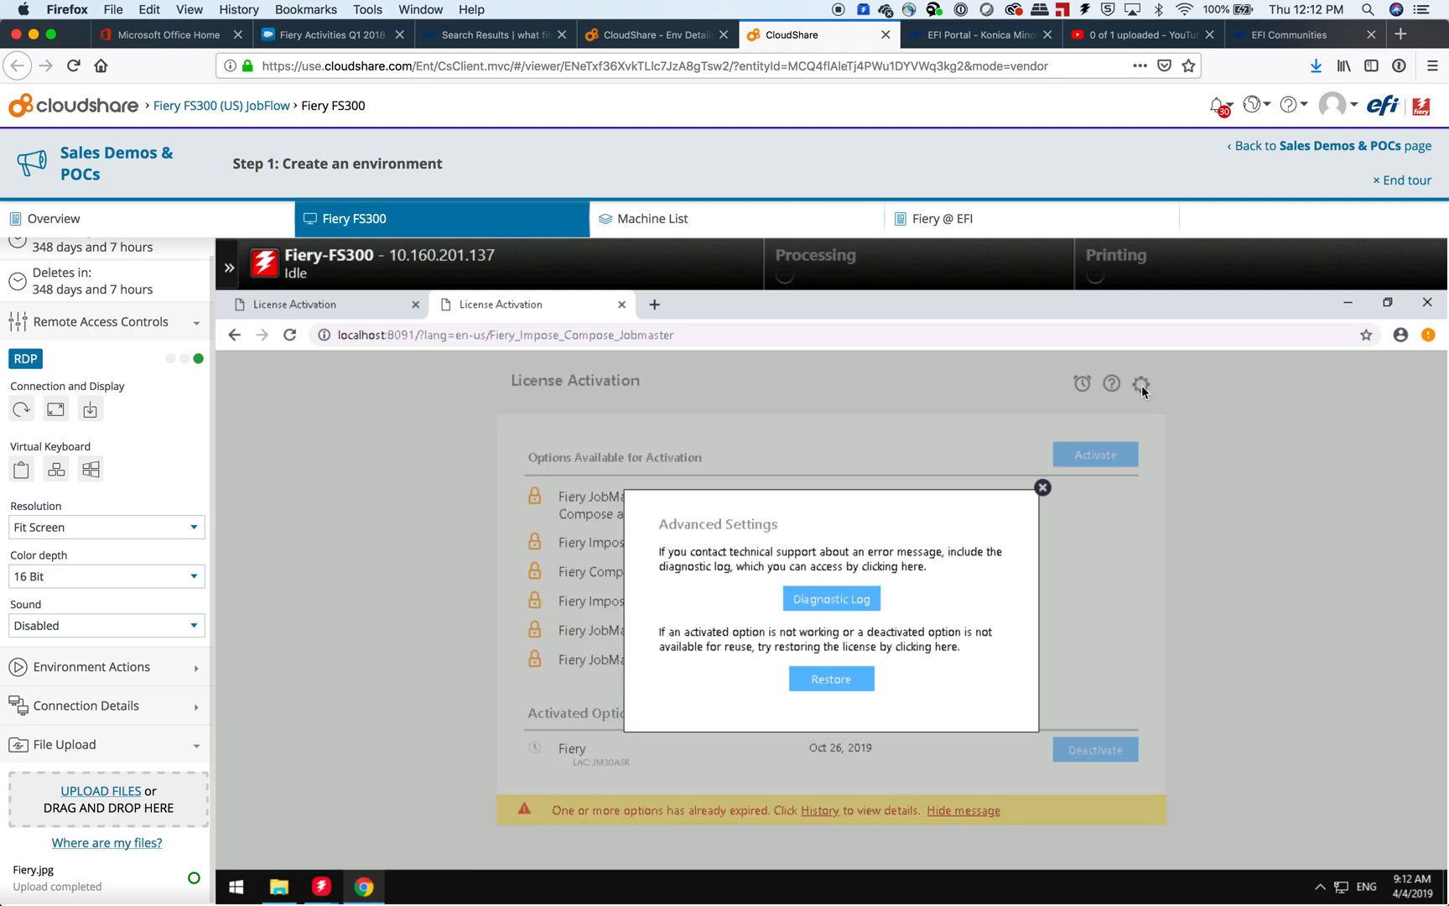
pyautogui.moveTo(830, 678)
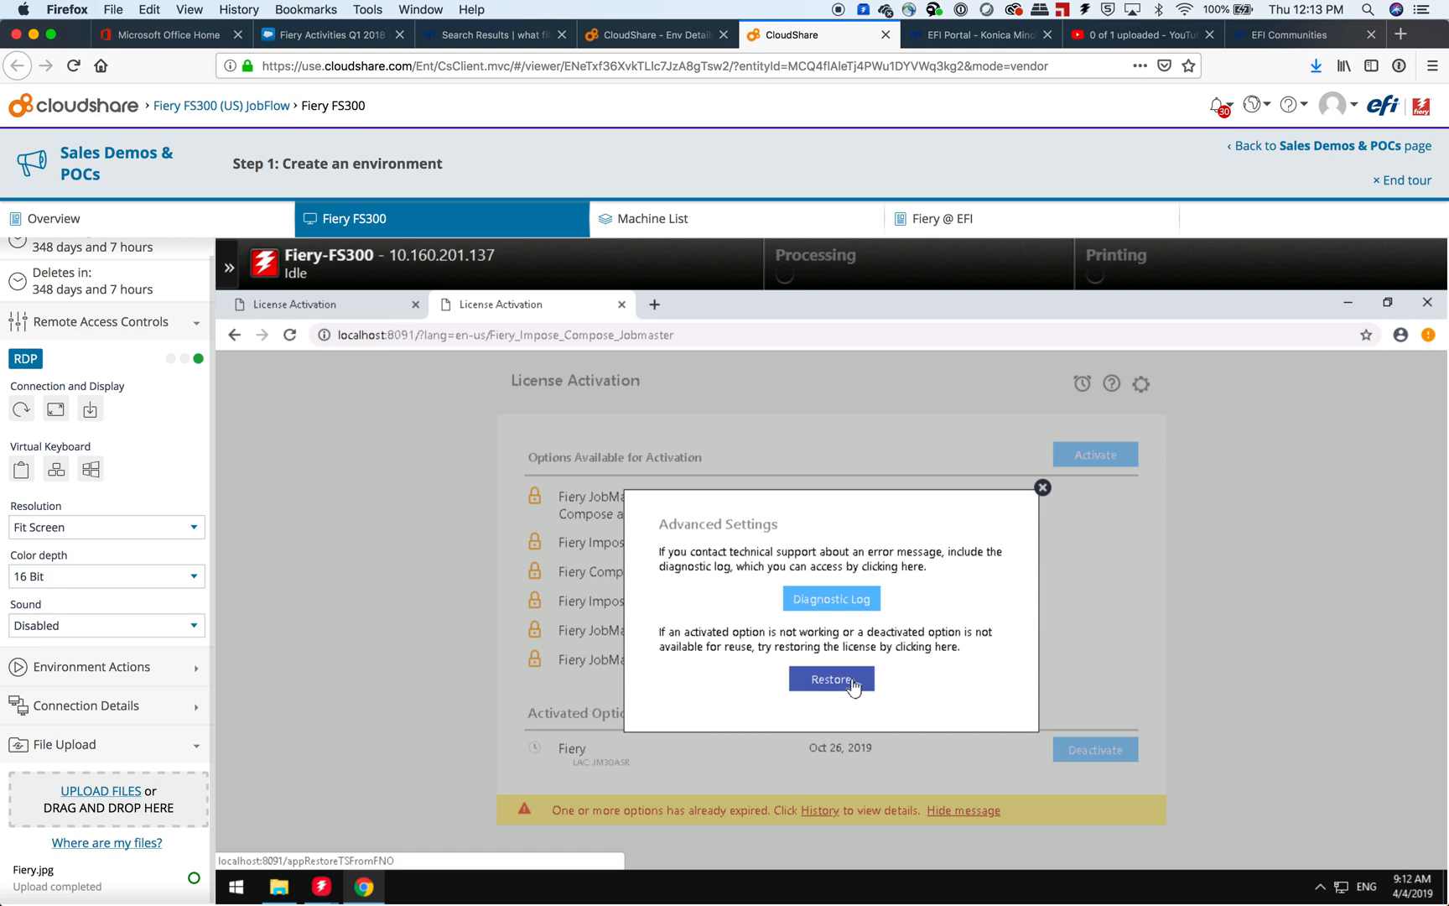
pyautogui.moveTo(1042, 488)
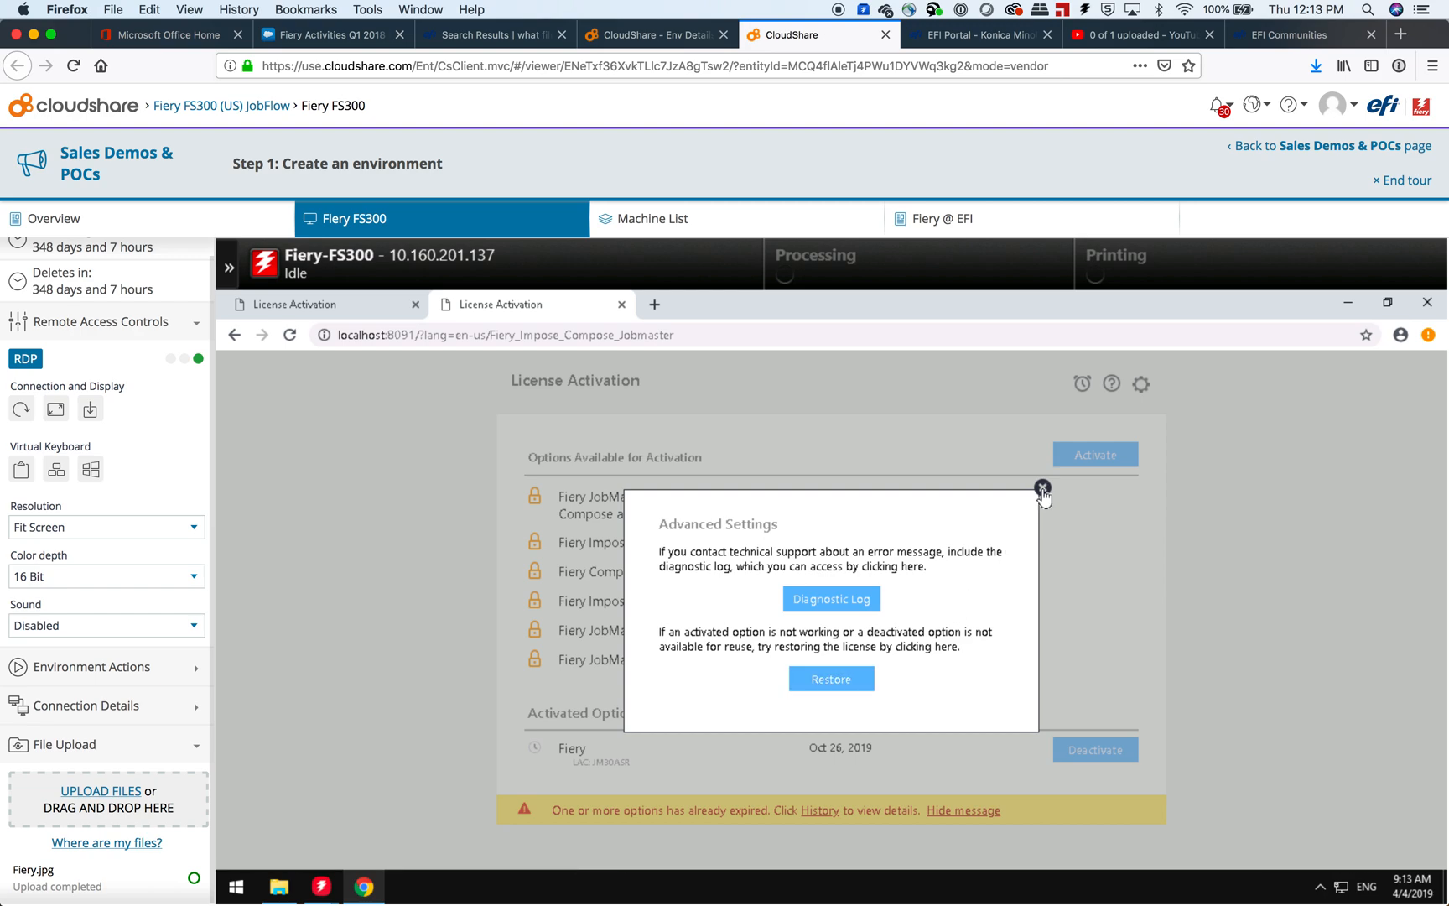
# Dismiss the Advanced Settings dialog to return to the license options list
pyautogui.click(1042, 487)
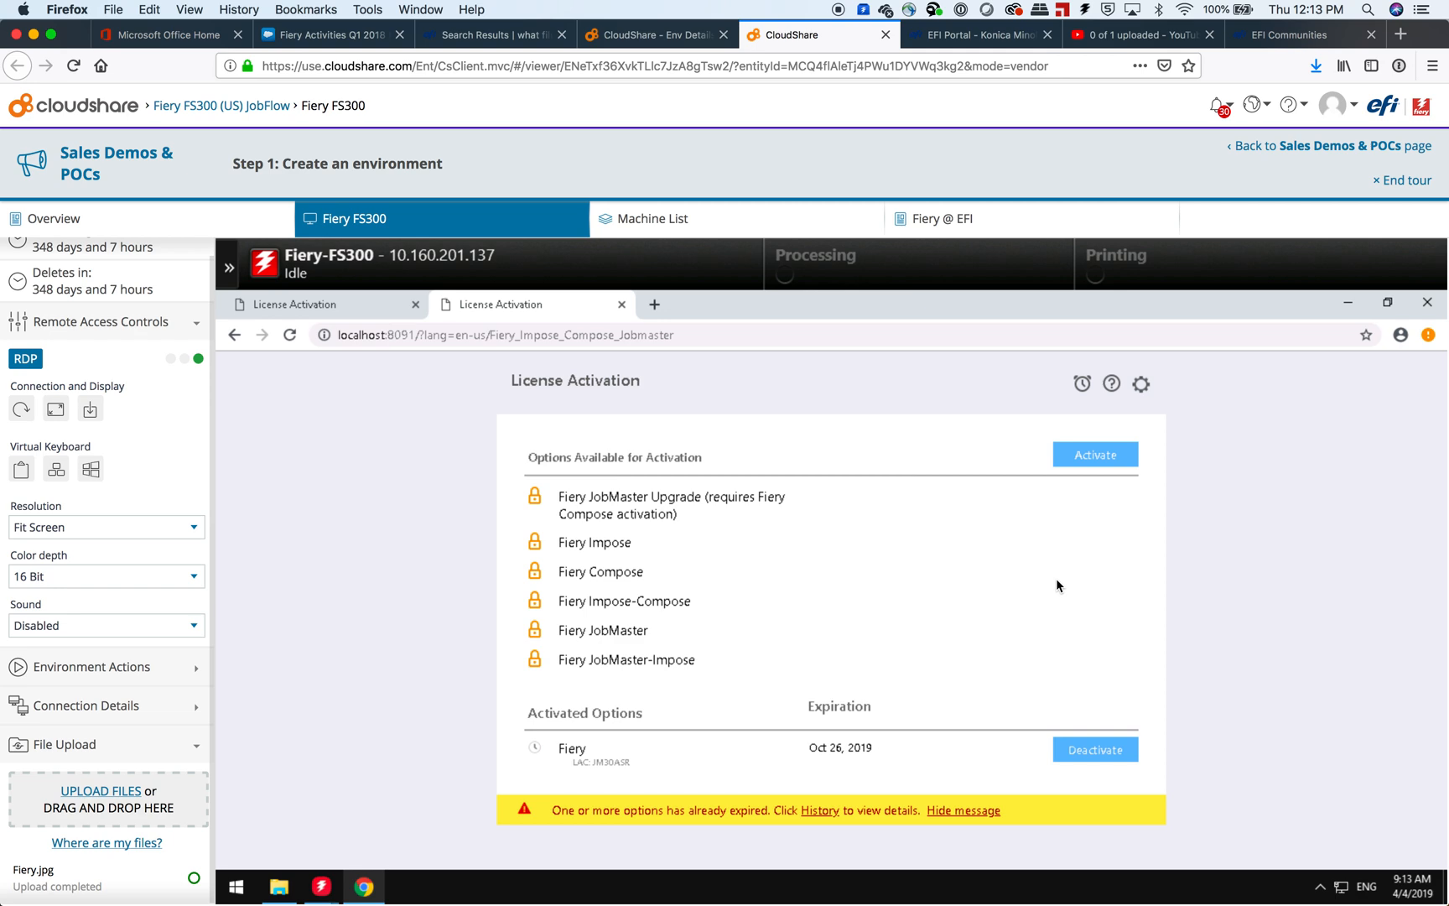
pyautogui.moveTo(1029, 476)
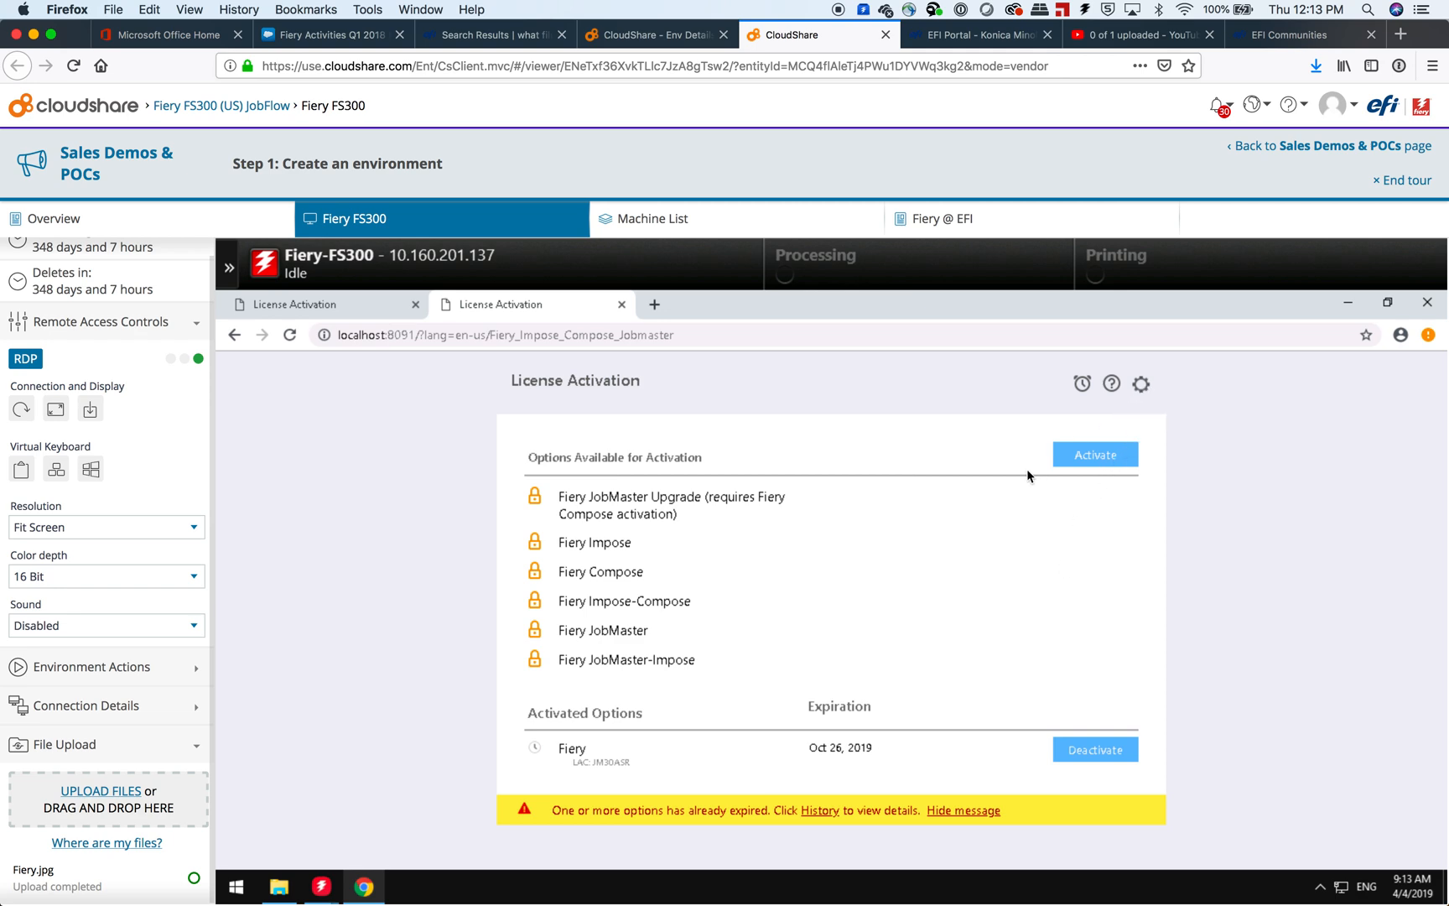
pyautogui.moveTo(970, 513)
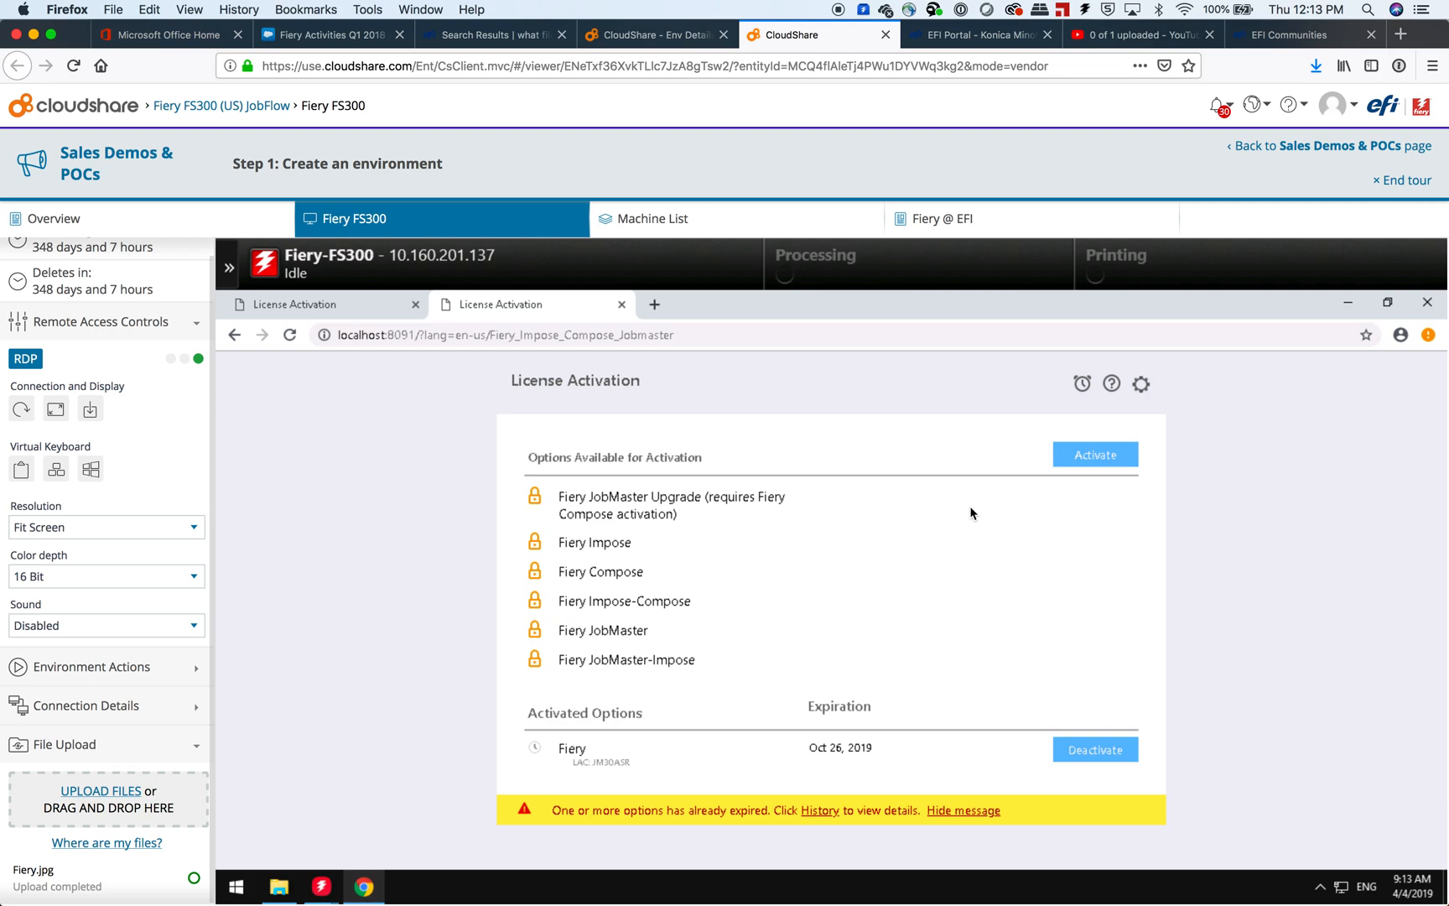